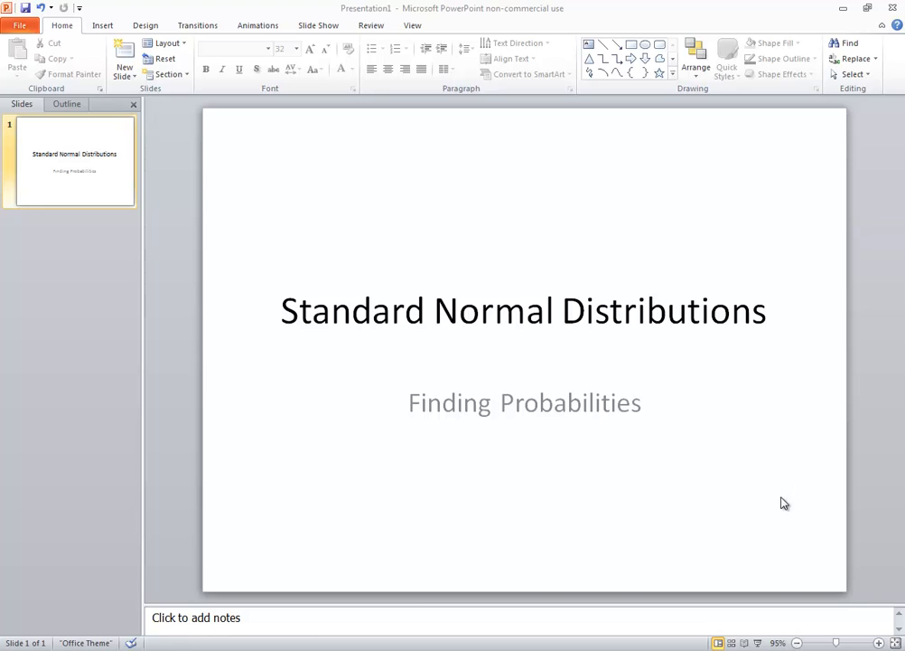
mouse_move(719, 484)
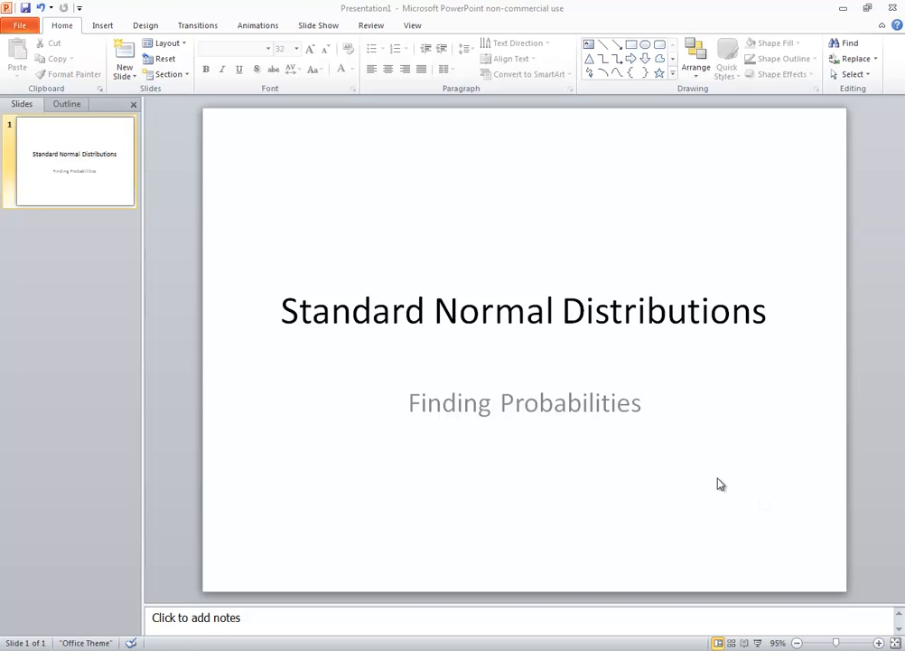
mouse_move(673, 591)
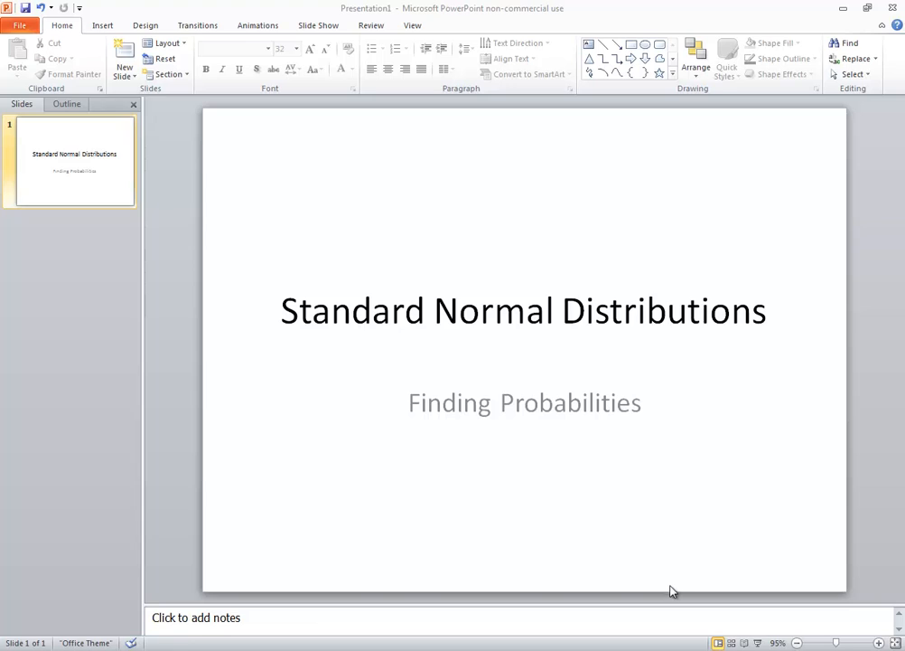
mouse_move(558, 585)
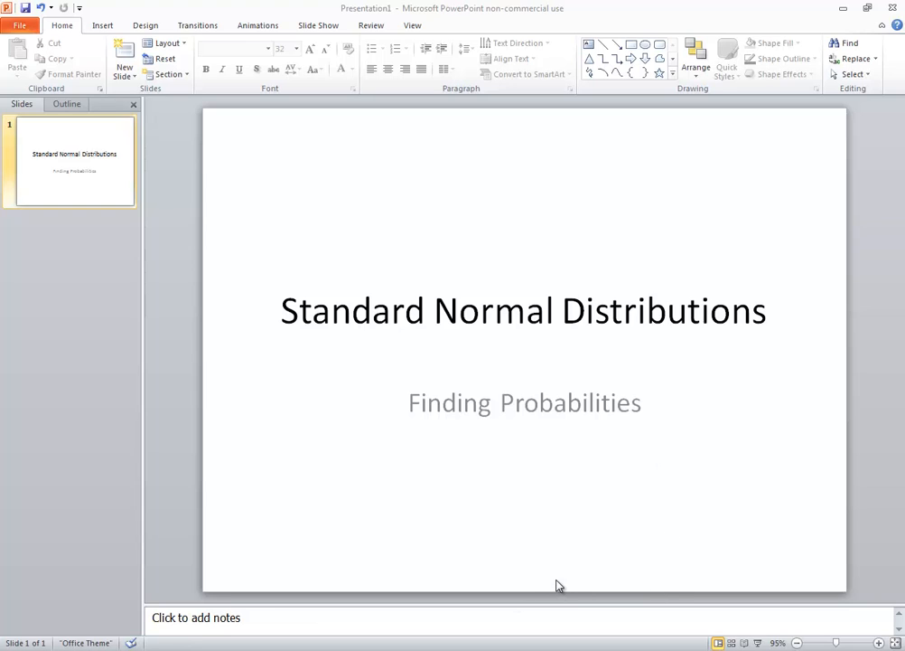
mouse_move(564, 578)
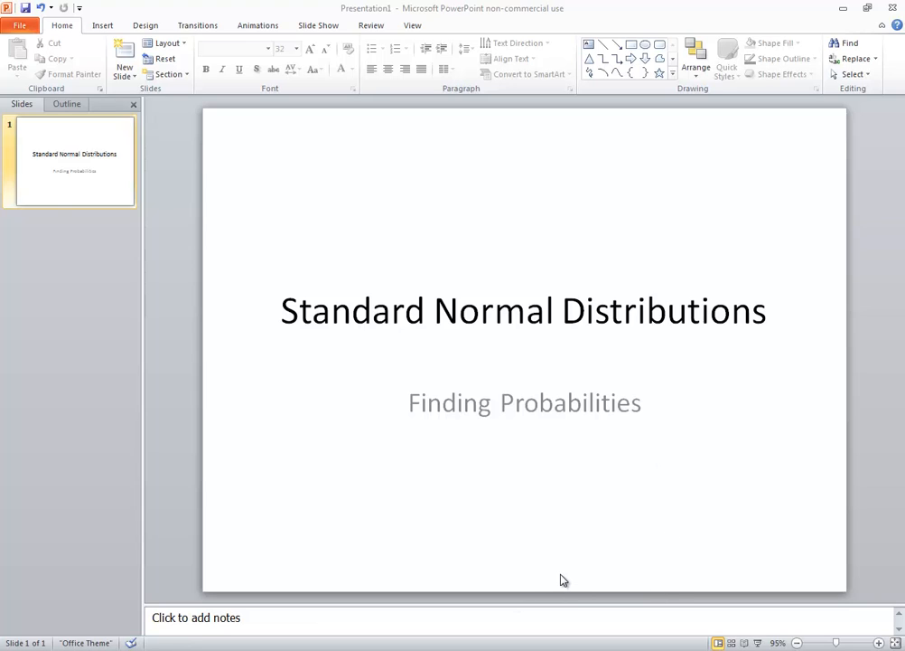
mouse_move(636, 597)
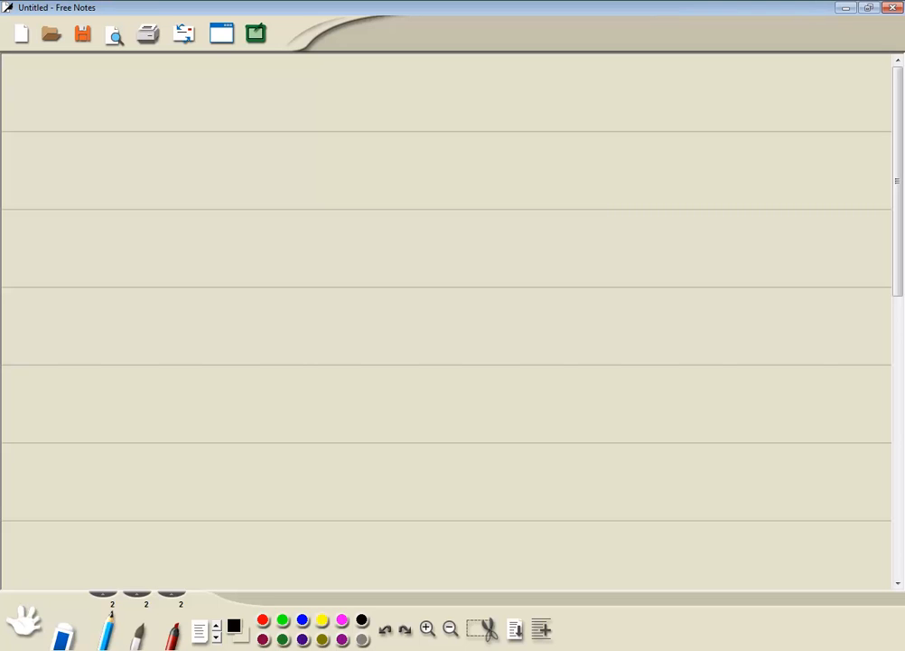
Draw the top flowchart box and hand-write FIND PROBABILITY inside it.
click(268, 81)
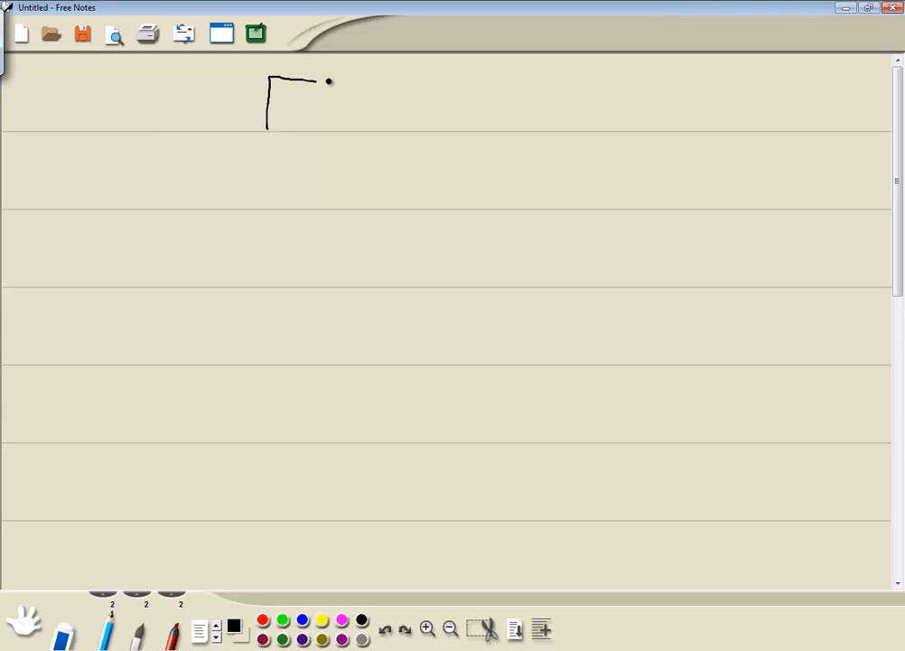
drag(329, 81, 269, 120)
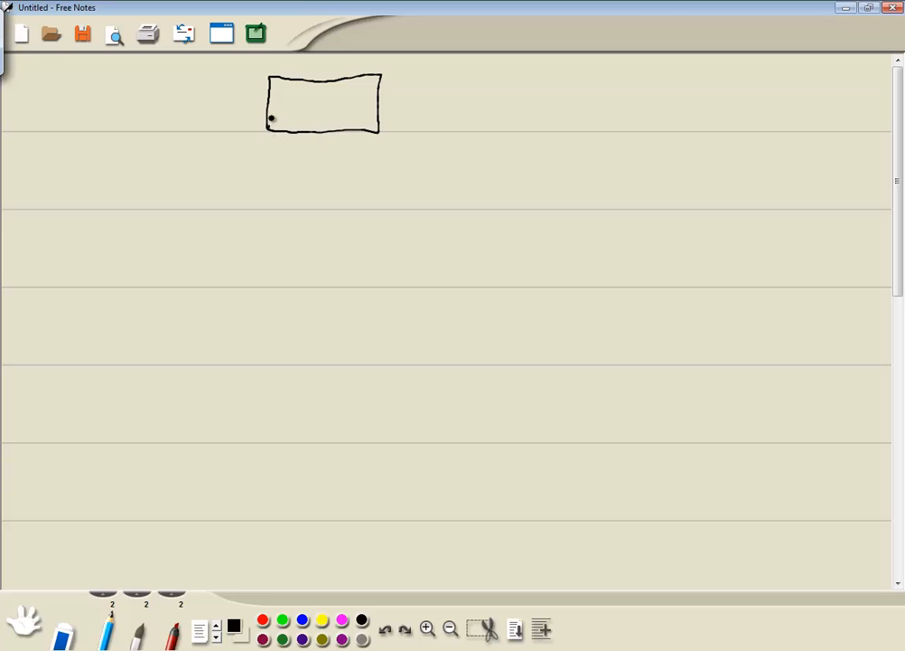
text(Fl)
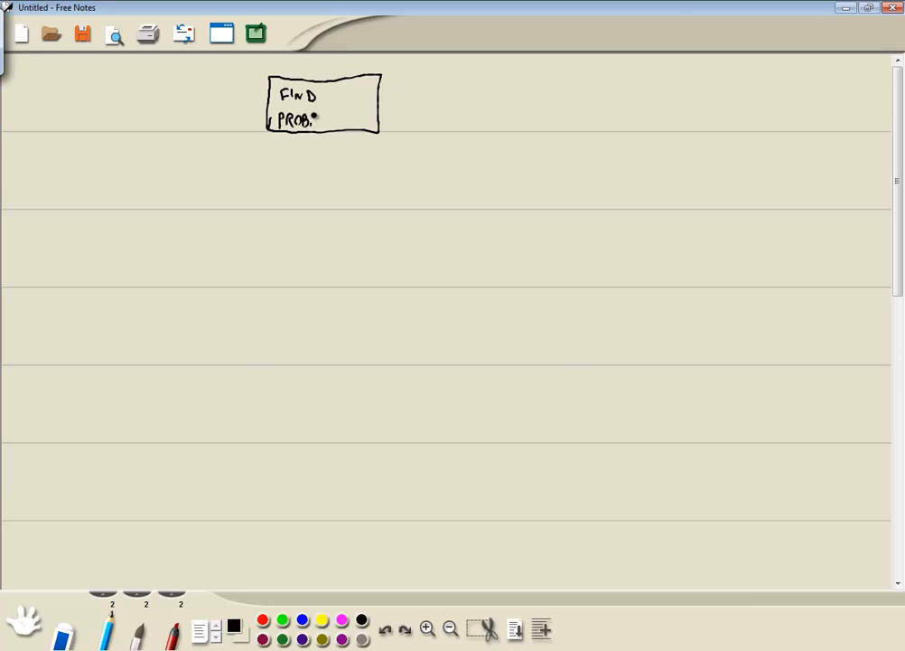
drag(314, 119, 340, 119)
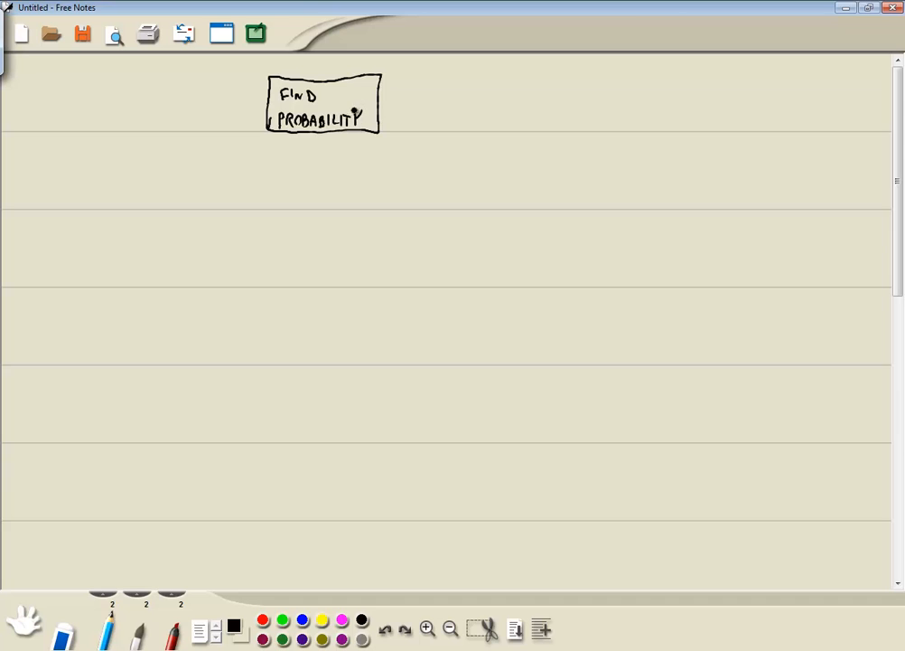
click(362, 116)
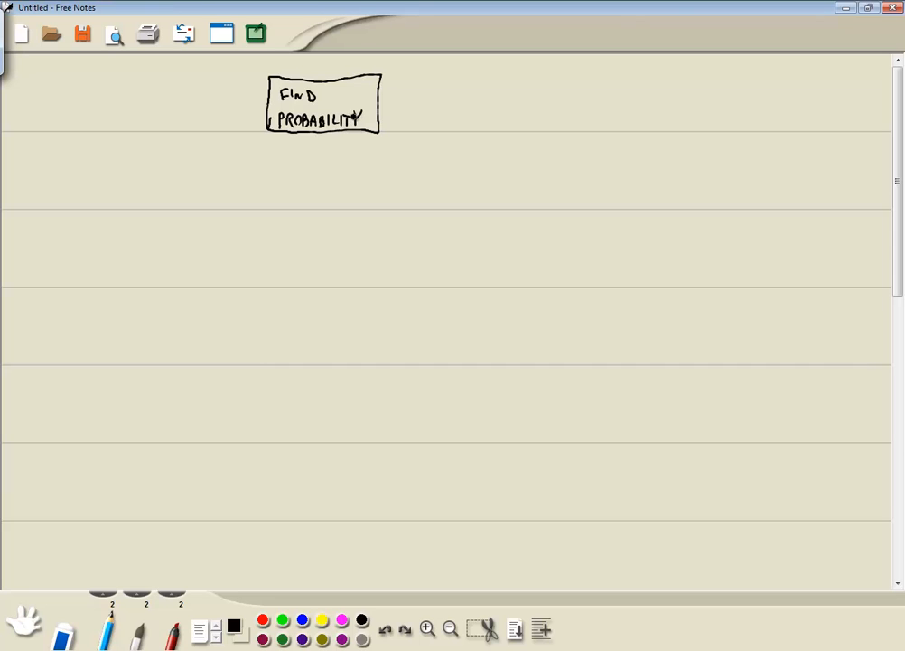
Draw an arrow down-left to a new branch and write STANDARD NORMAL DIST. there.
drag(308, 136, 307, 155)
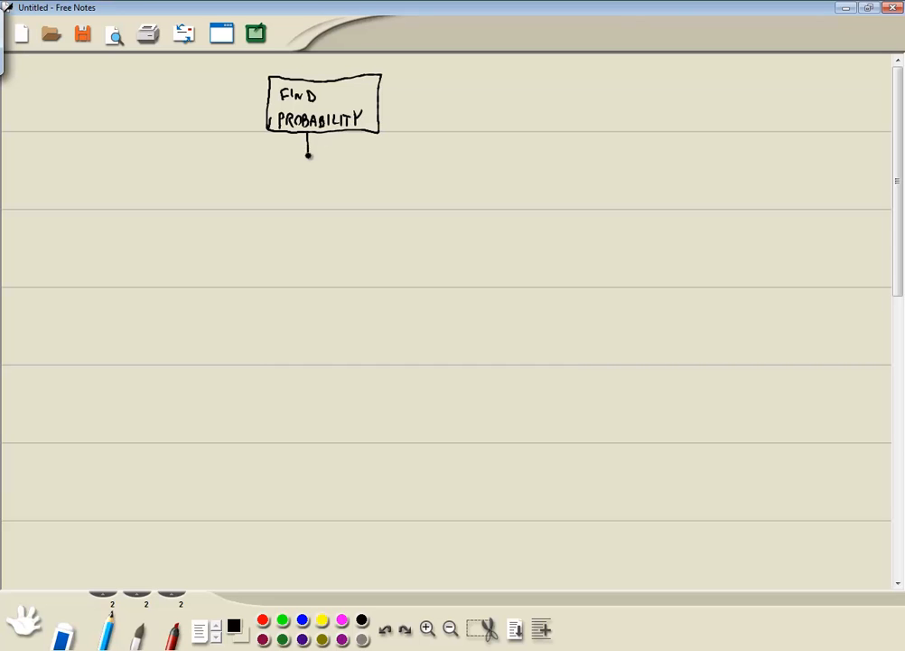
drag(307, 152, 108, 192)
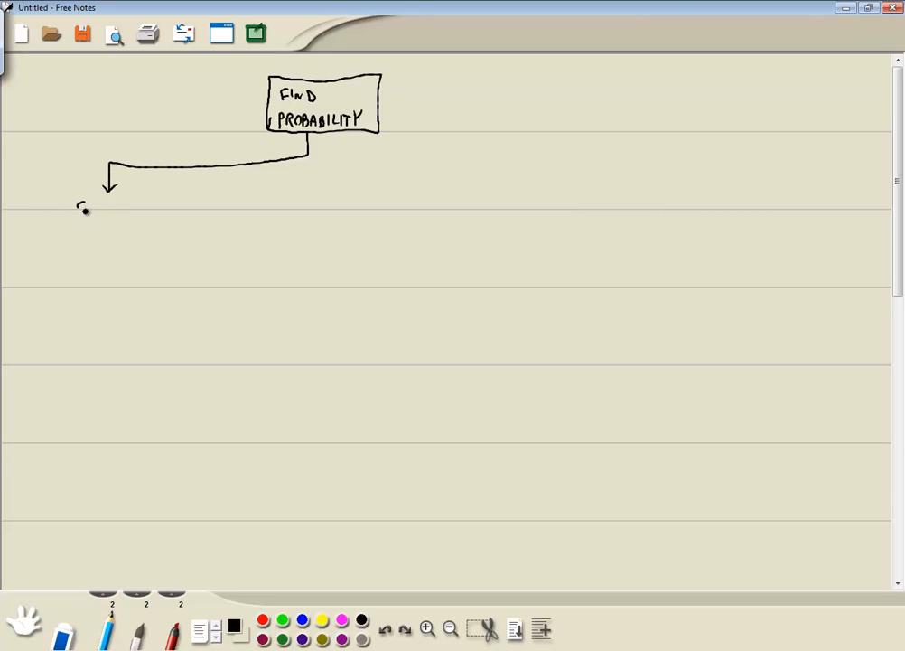
text(STAR)
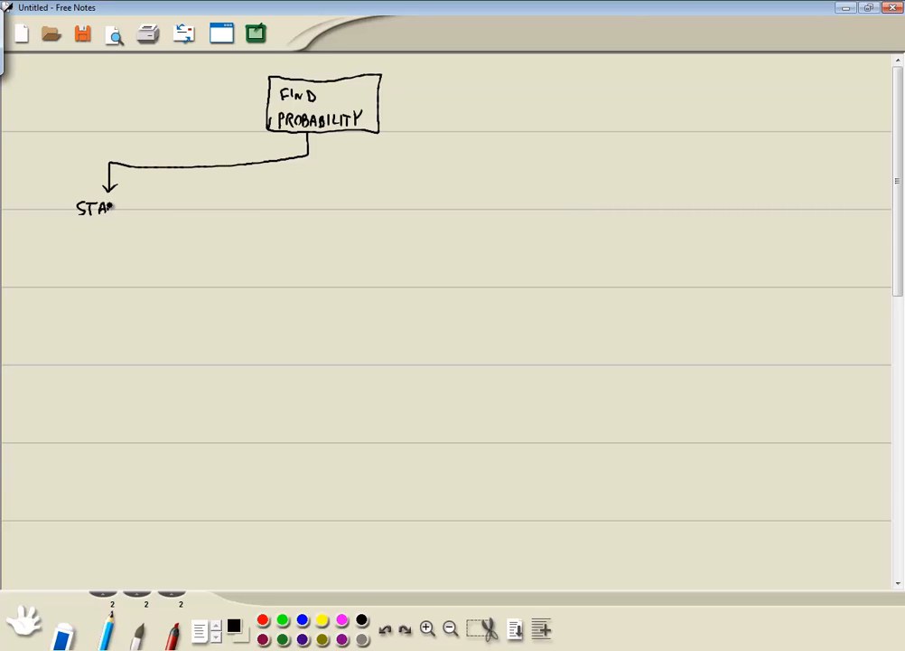
text(STANDARD)
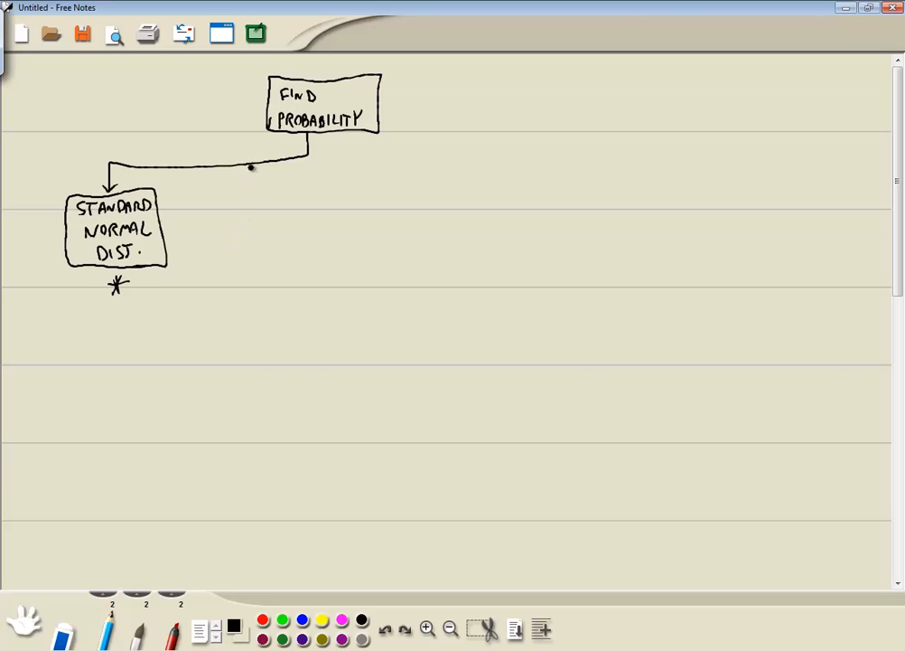
Extend the connector line with arrows down to a second and third branch.
drag(249, 166, 249, 195)
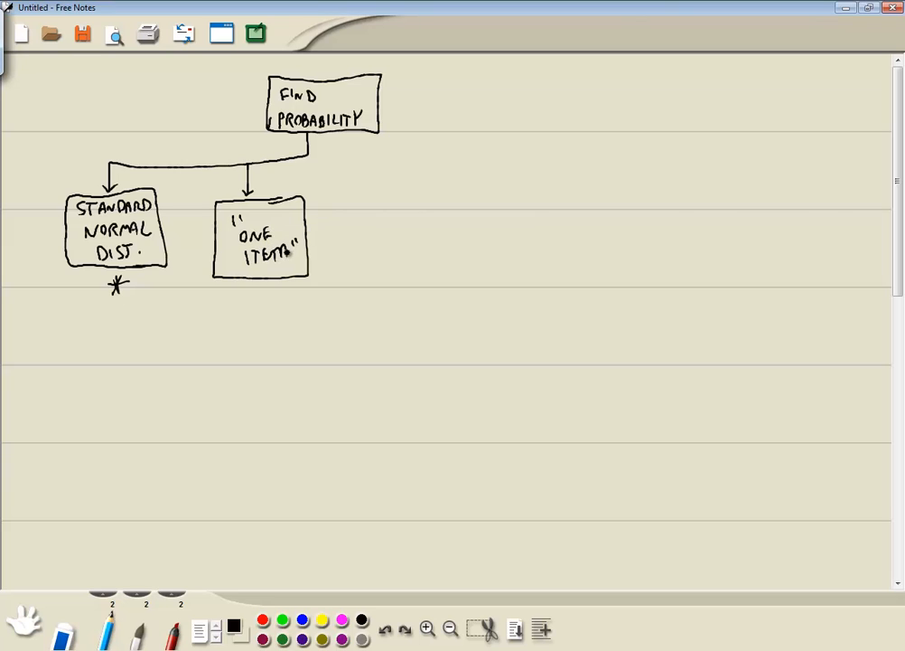
drag(311, 158, 352, 157)
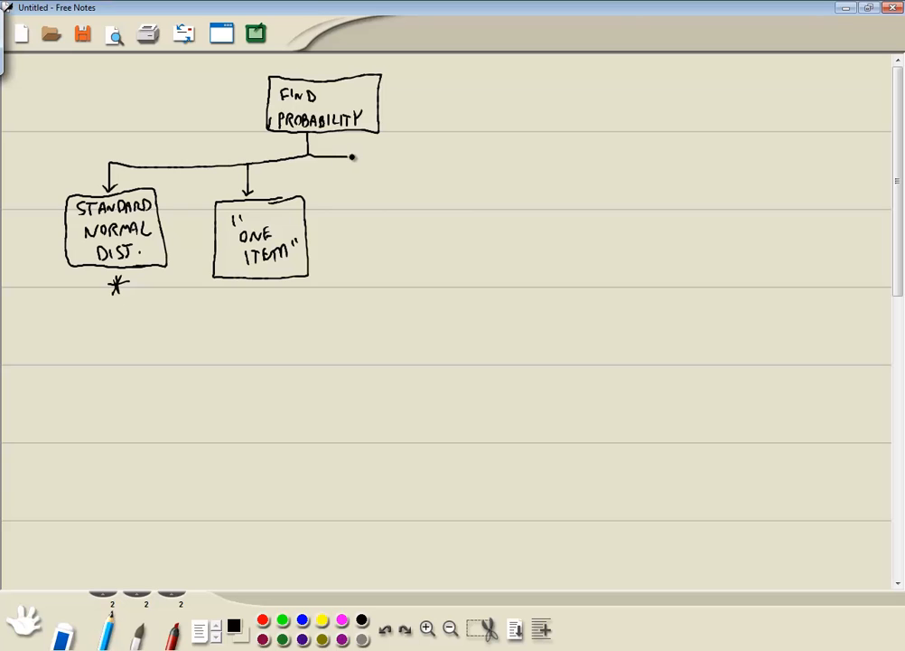
drag(353, 155, 405, 190)
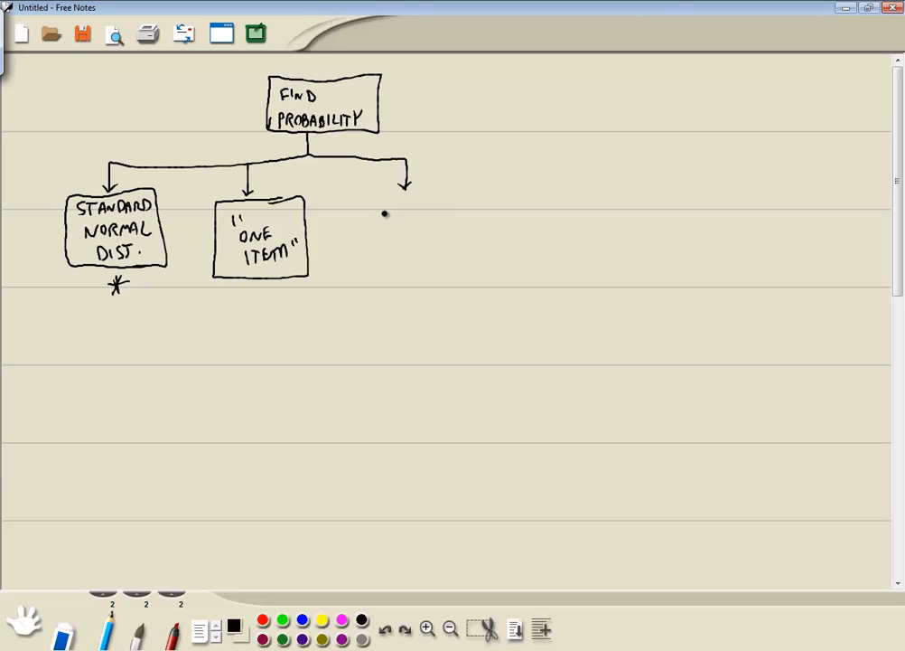
Hand-write MANY ITEMS under the third arrow and box it.
drag(379, 221, 416, 224)
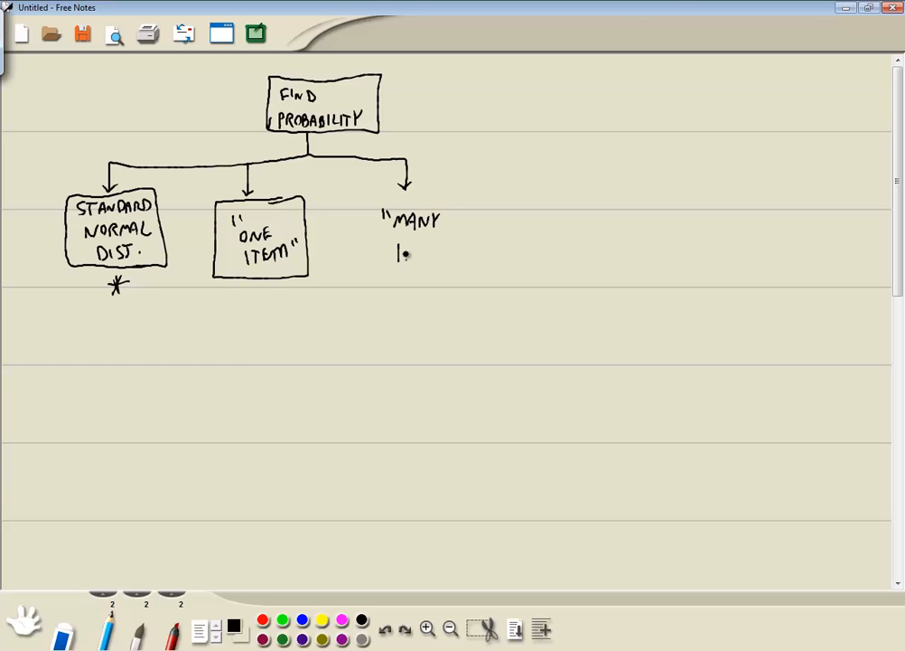
drag(396, 251, 452, 255)
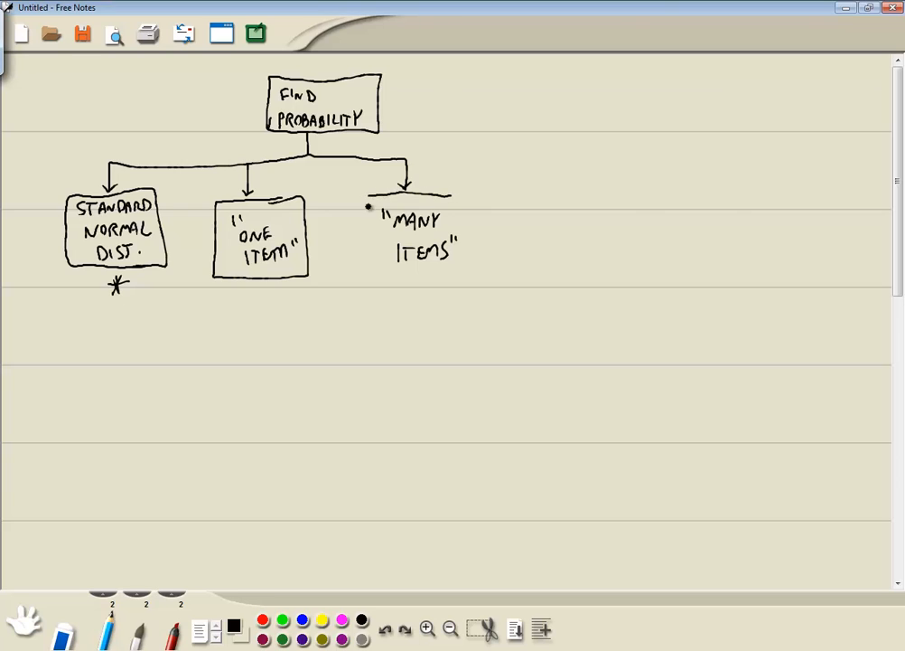
drag(371, 196, 466, 262)
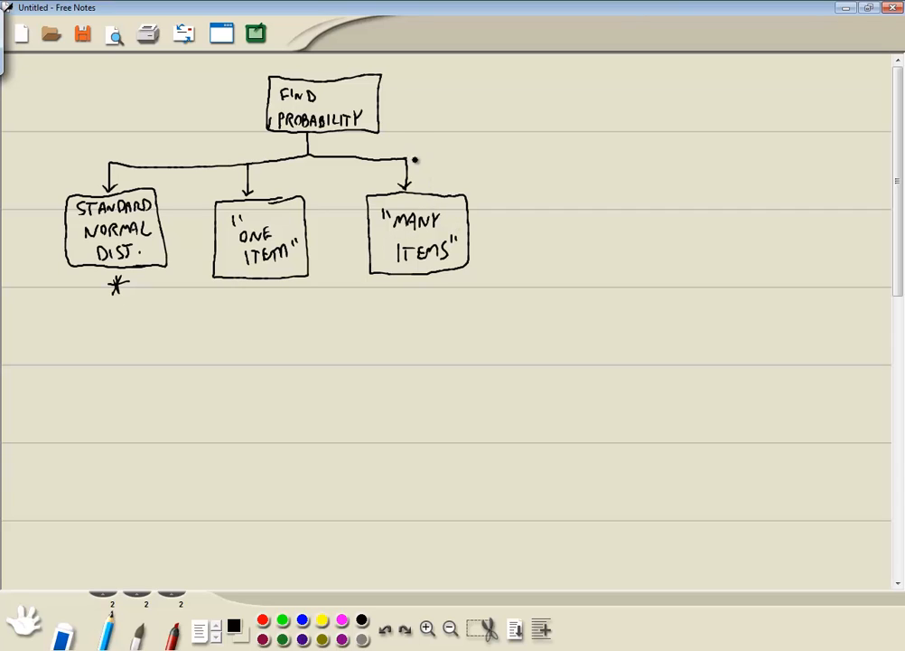
Draw a fourth arrow, write NORMAL AS APPROX TO BINOMIAL beneath it and box it.
drag(412, 161, 569, 184)
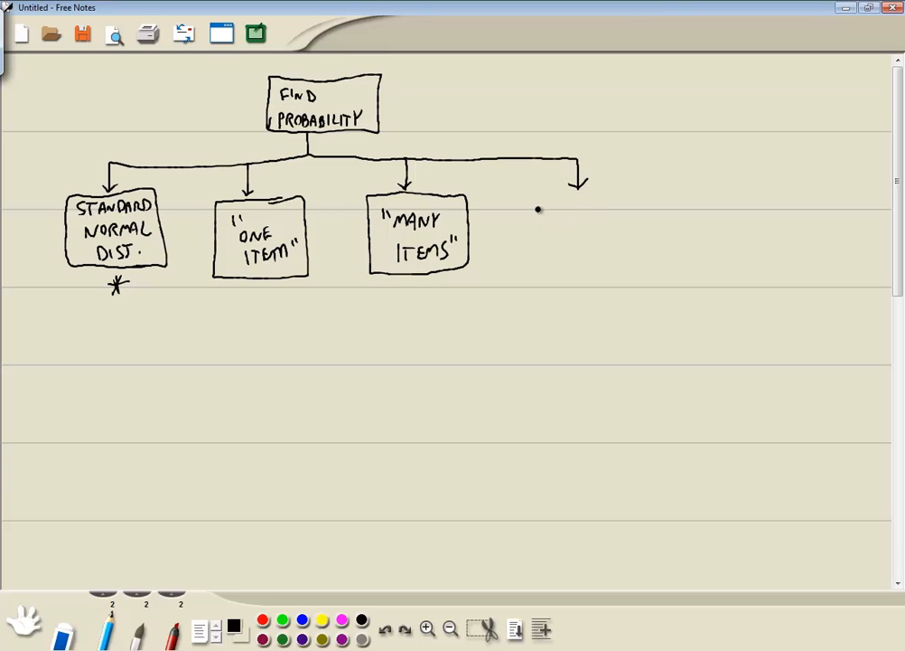
drag(538, 217, 588, 221)
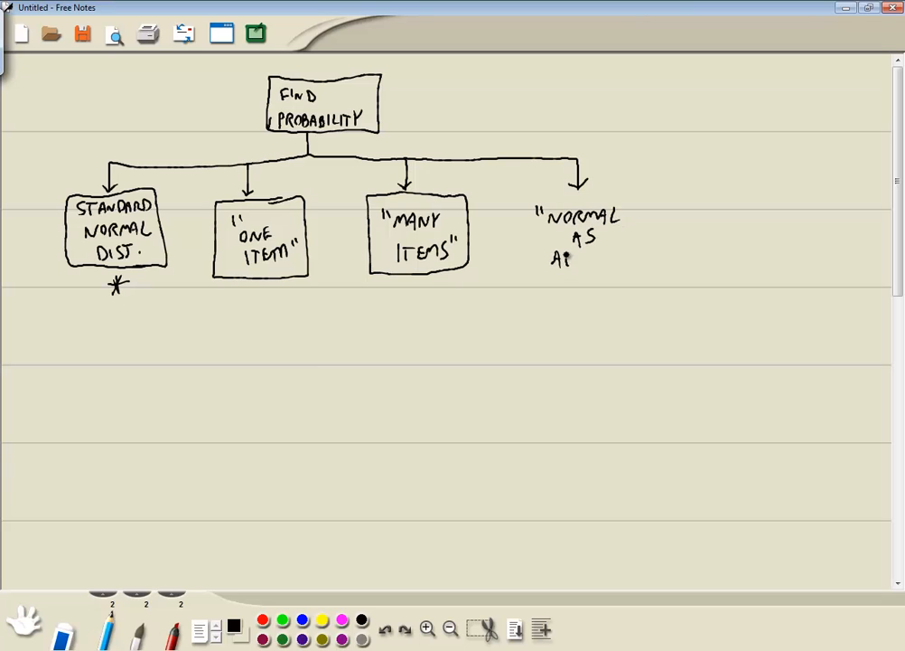
text(APPROX)
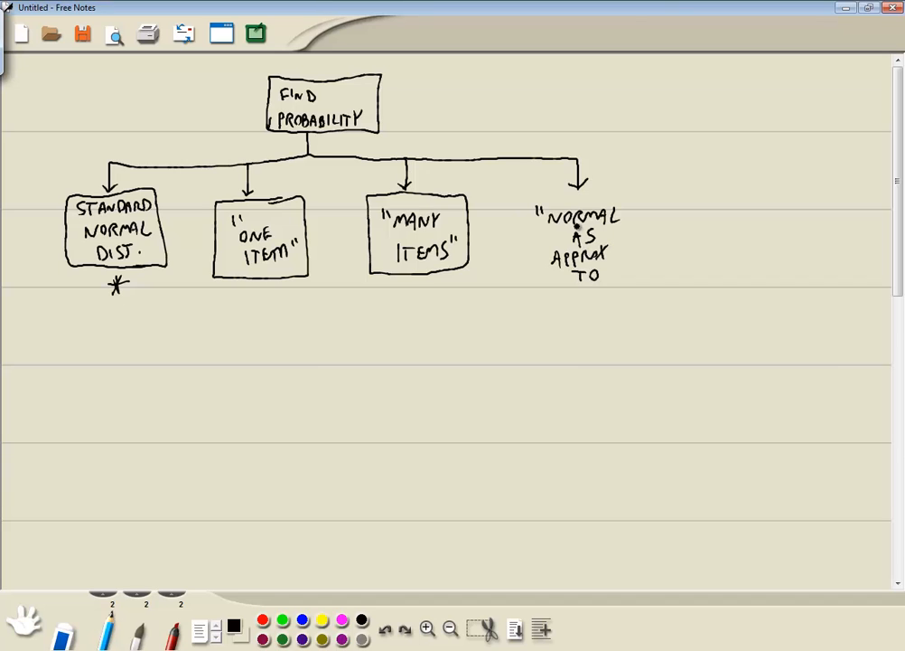
text(BINOMIA)
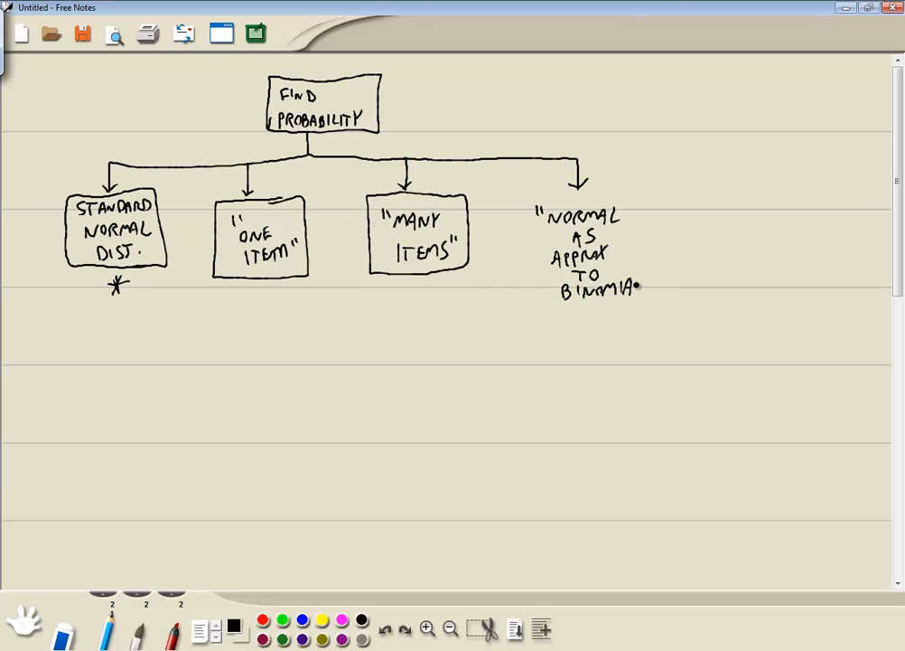
drag(561, 192, 649, 186)
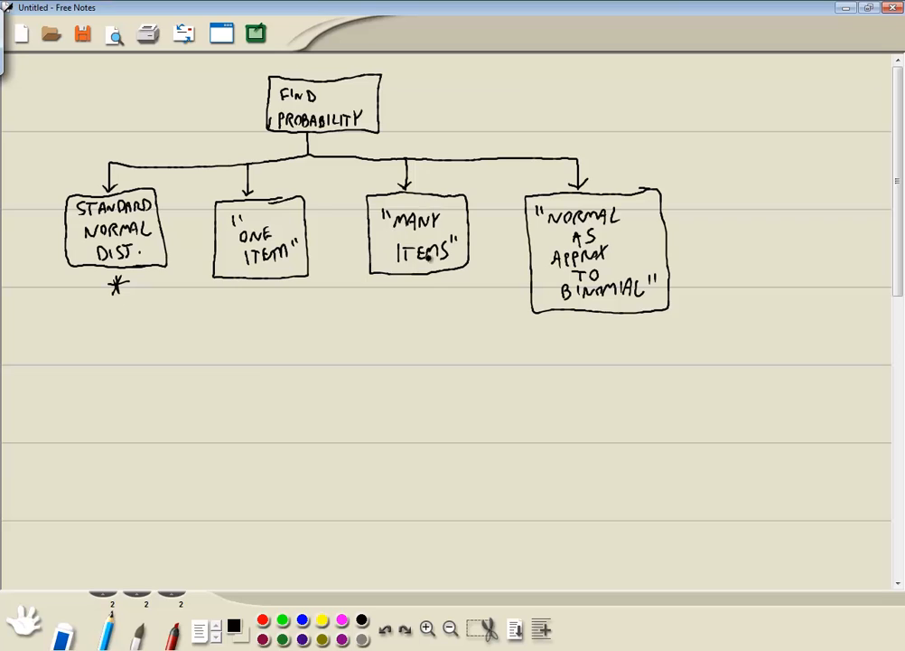
click(112, 329)
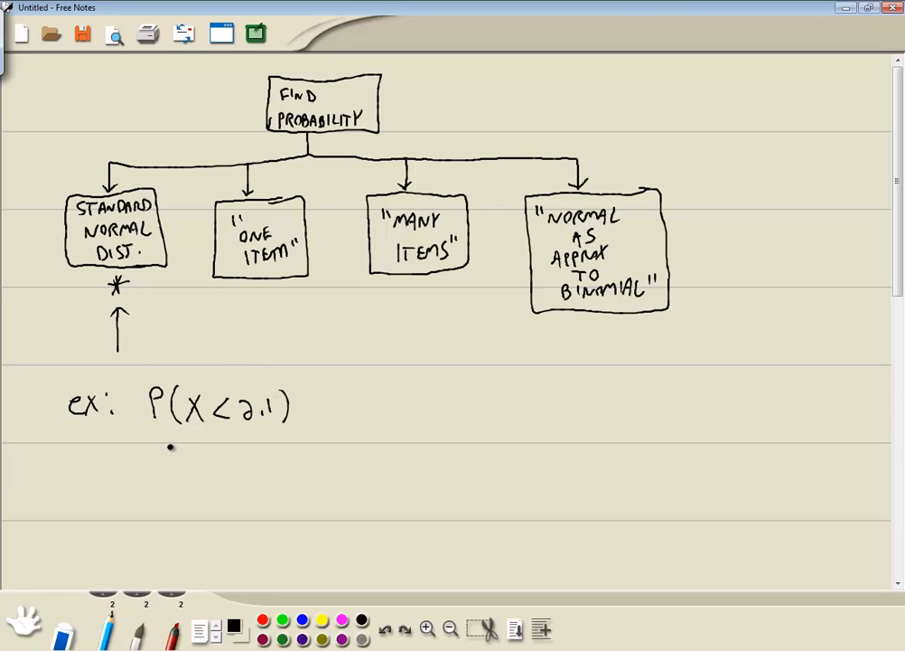
Write μ=0 and σ=1 beneath the P(X<2.1) example.
text(μ=0)
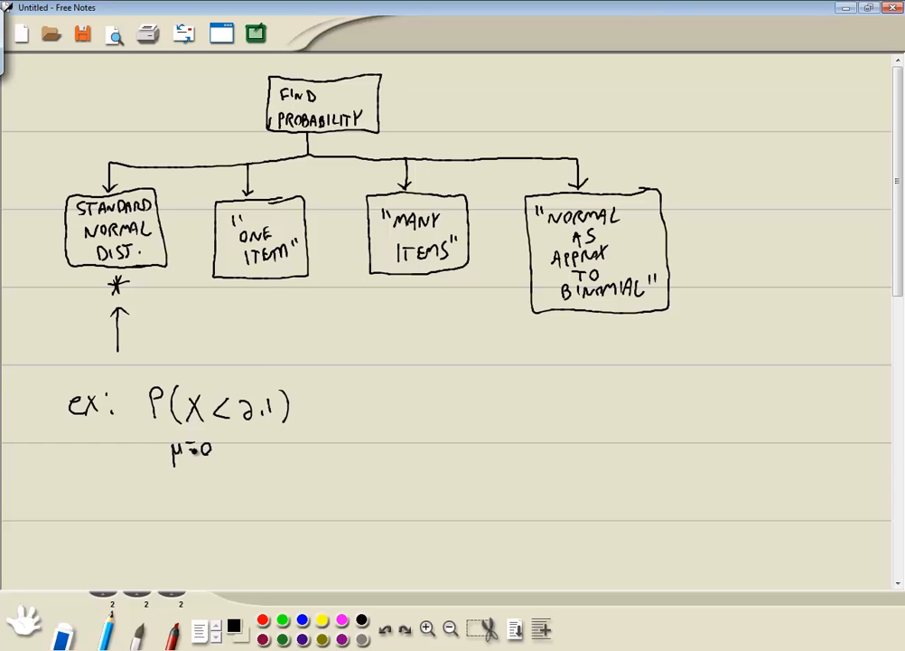
click(233, 448)
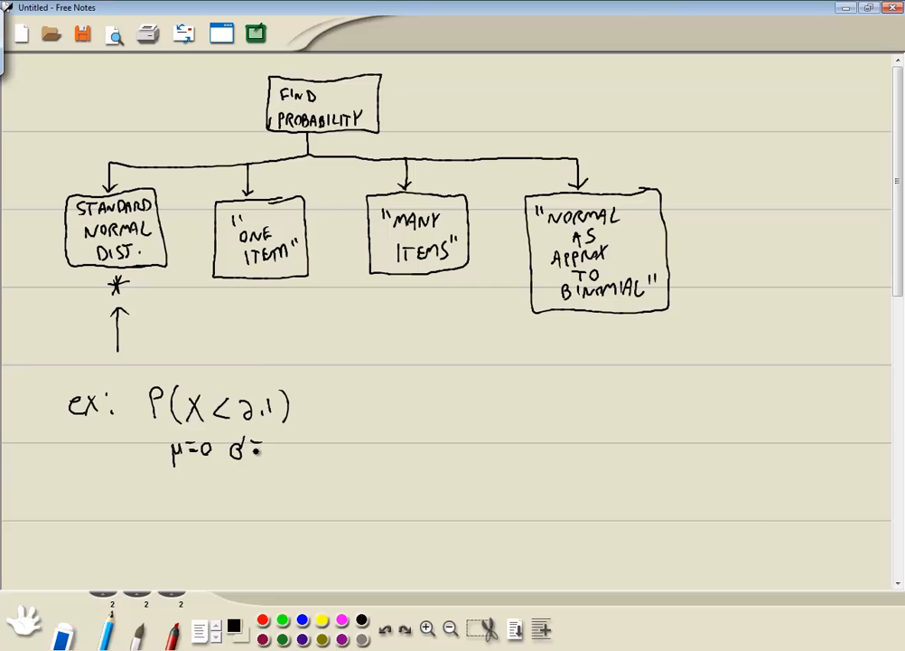
text(=.1)
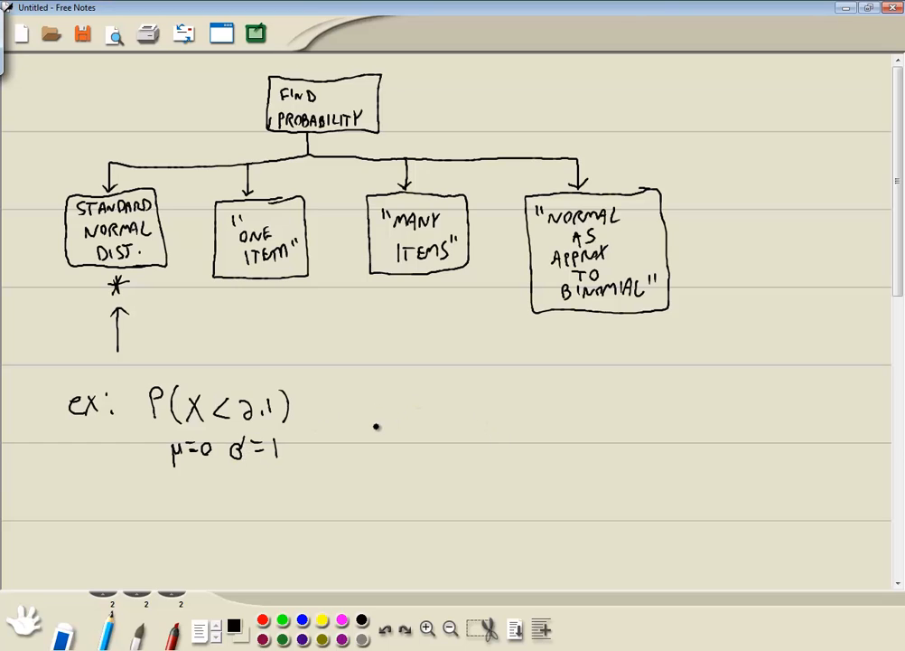
Sketch a bell curve with a vertical cutoff line for the 2.1 example.
drag(376, 425, 568, 425)
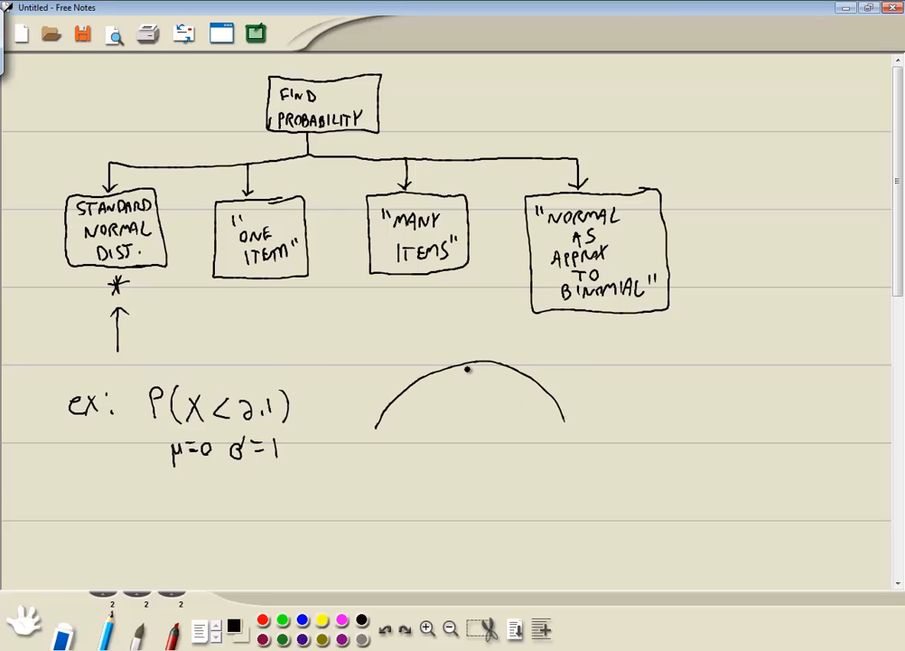
drag(466, 369, 466, 441)
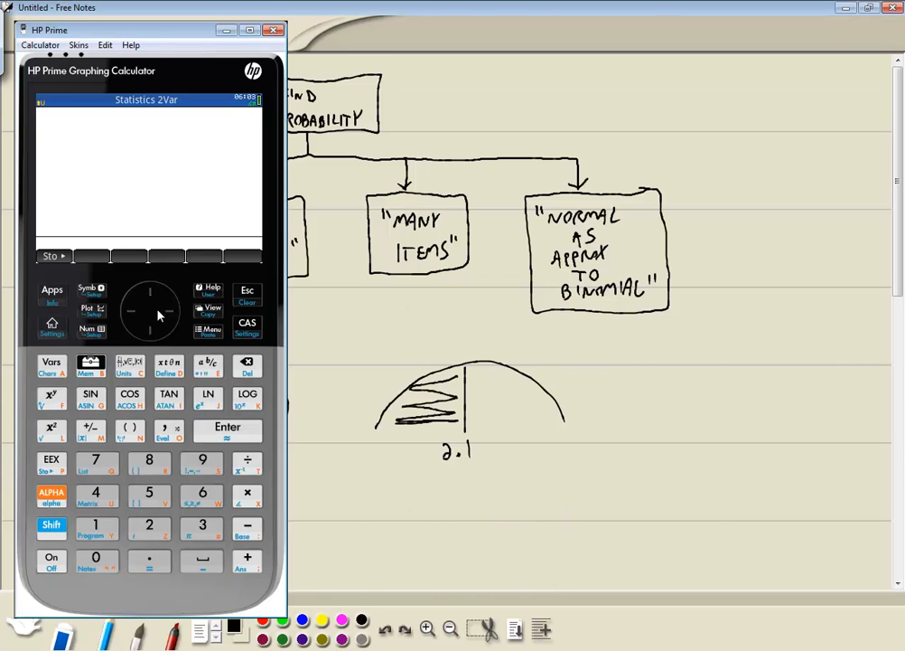
mouse_move(51, 291)
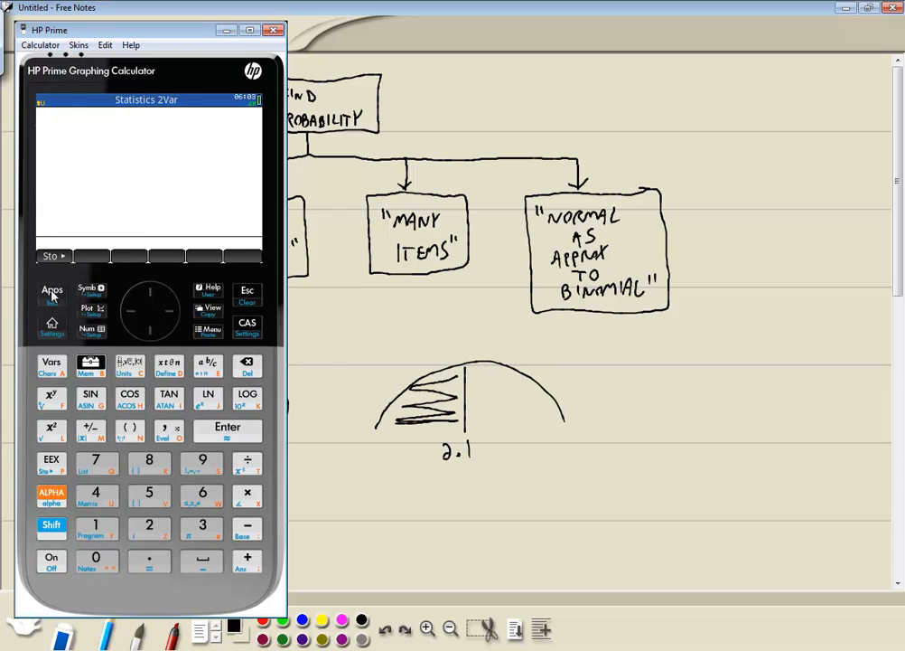
Launch Statistics 1Var from the Application Library and go to its home screen.
click(51, 290)
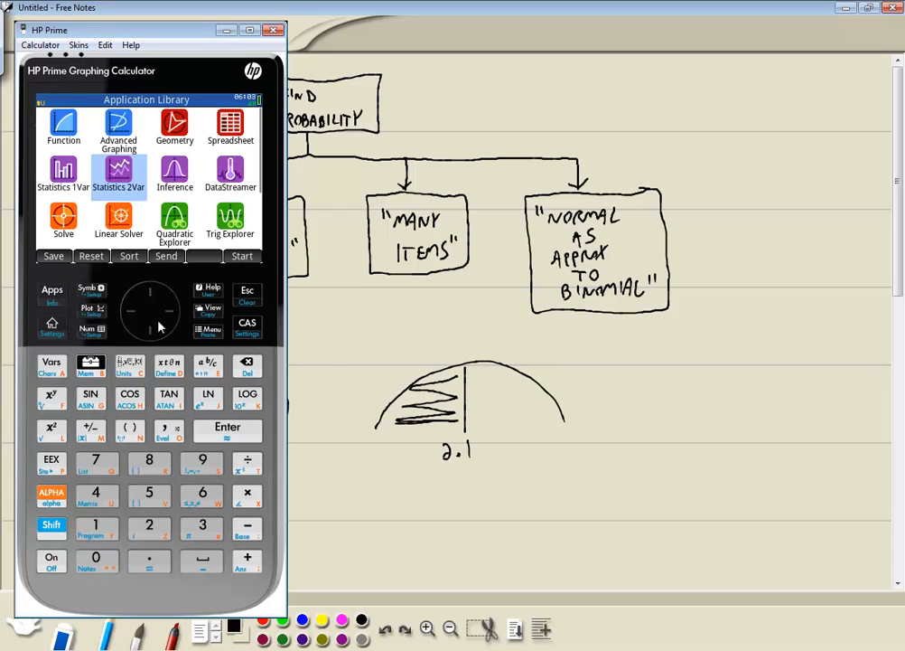
click(63, 170)
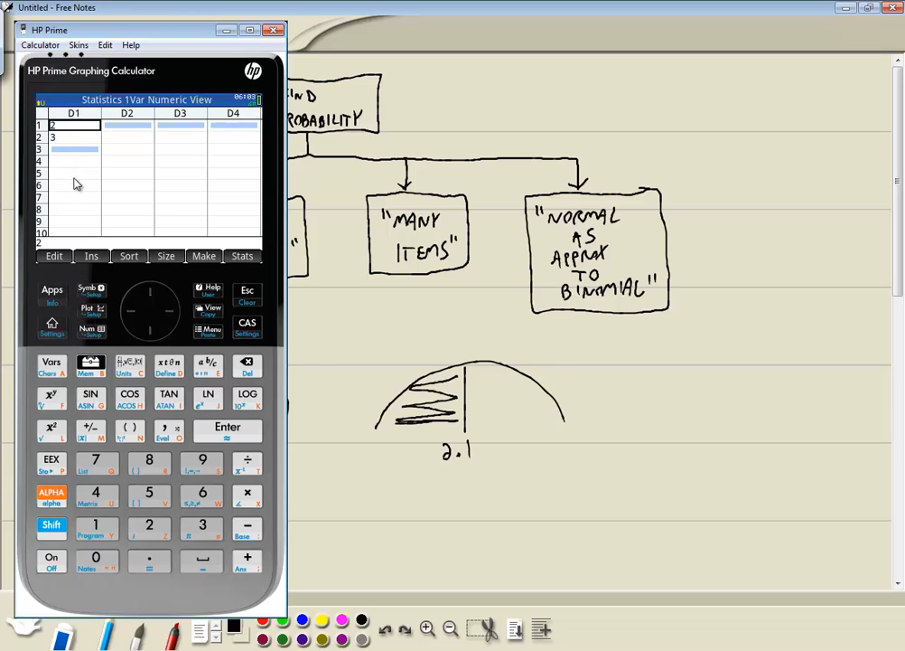
click(51, 328)
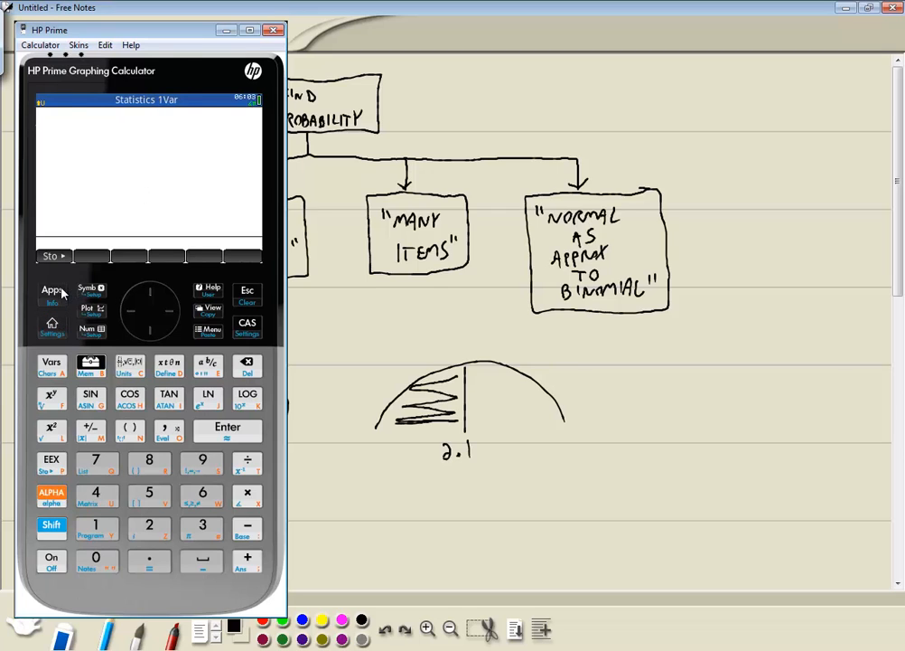
click(50, 291)
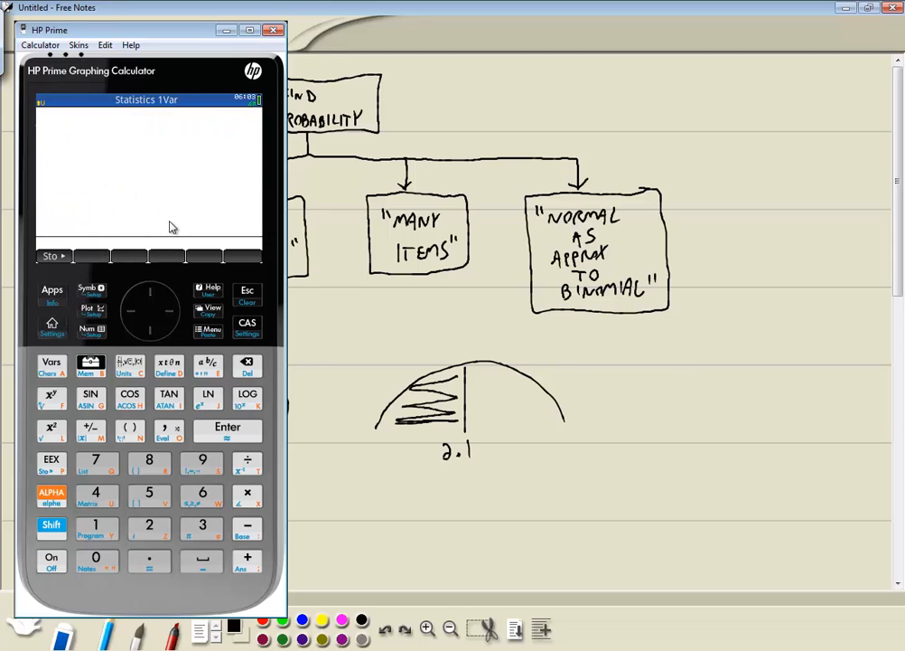
mouse_move(127, 181)
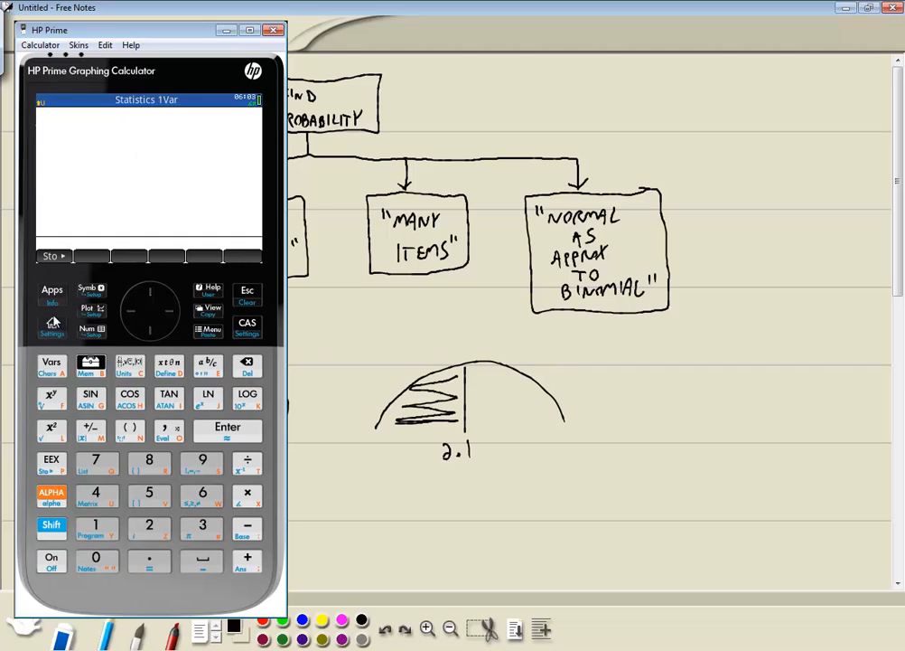
mouse_move(94, 246)
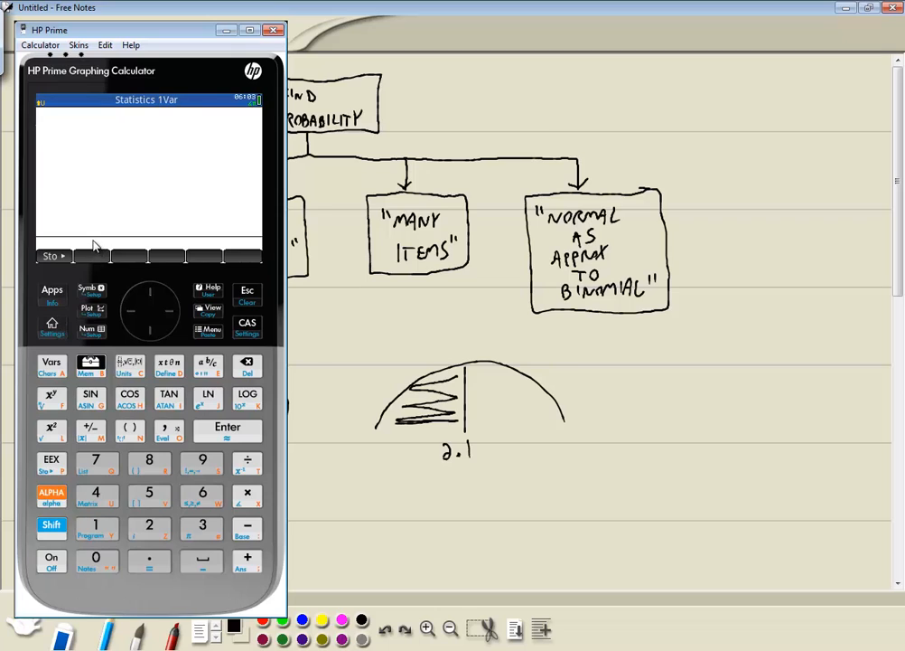
mouse_move(90, 365)
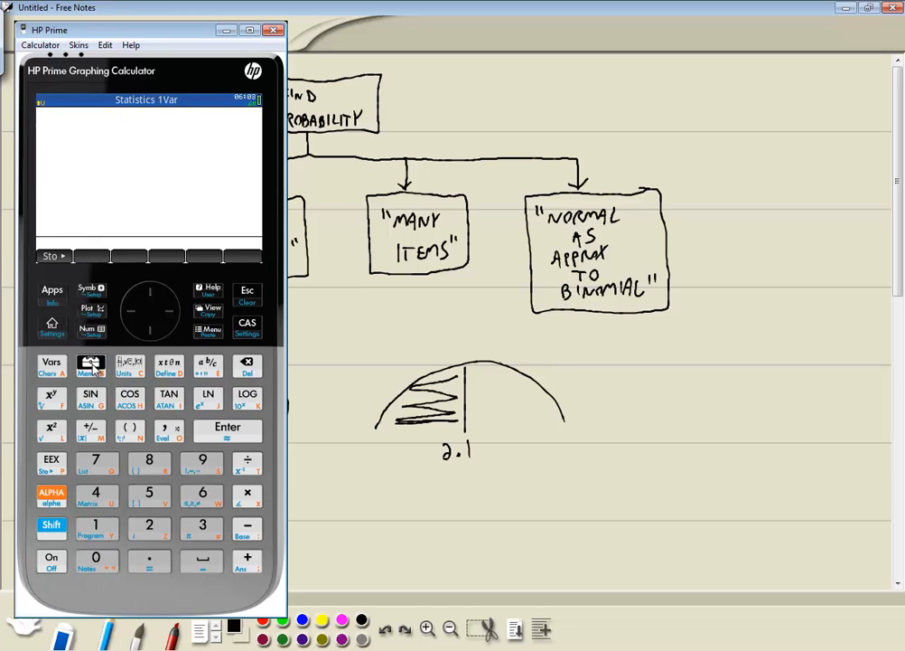
Insert NORMALD_CDF( from the Math > Probability > Cumulative menu.
click(91, 365)
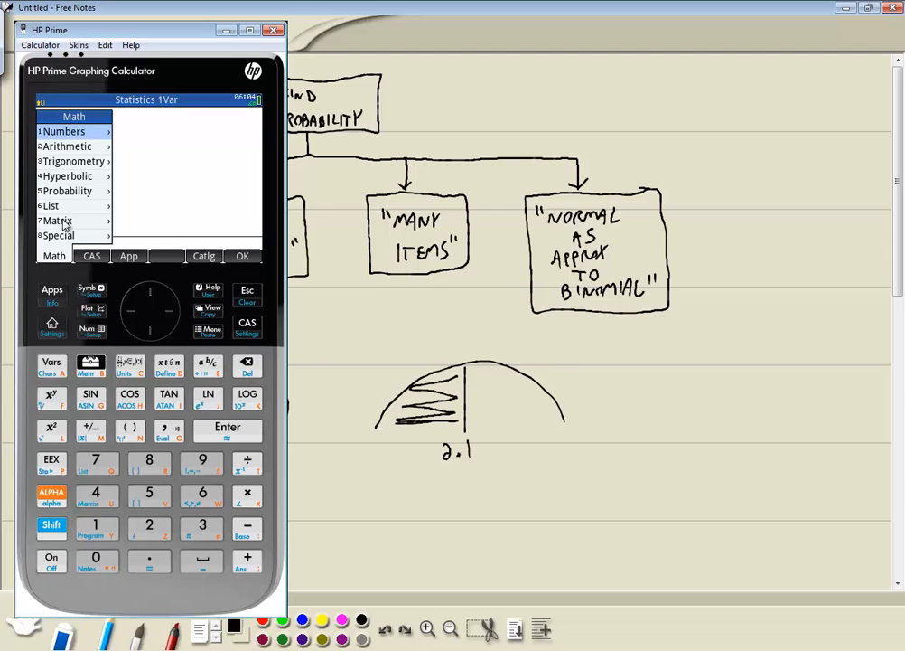
mouse_move(84, 201)
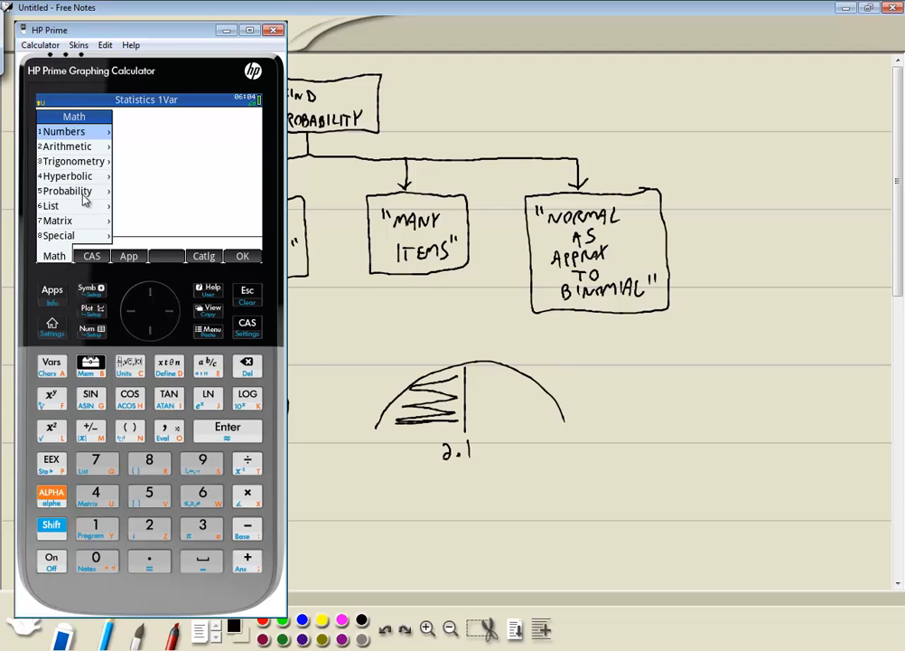
mouse_move(40, 197)
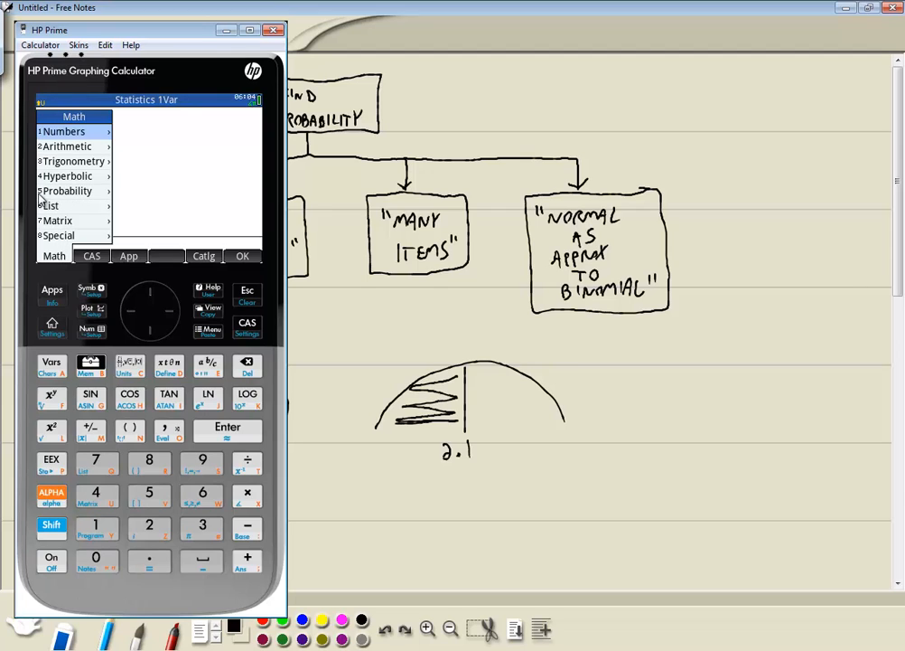
click(67, 192)
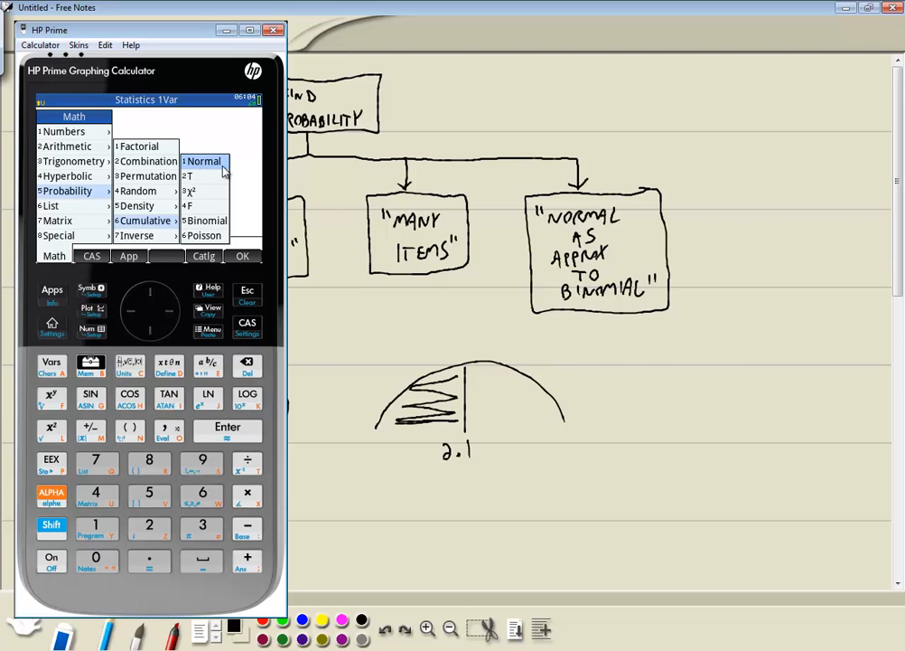
click(202, 161)
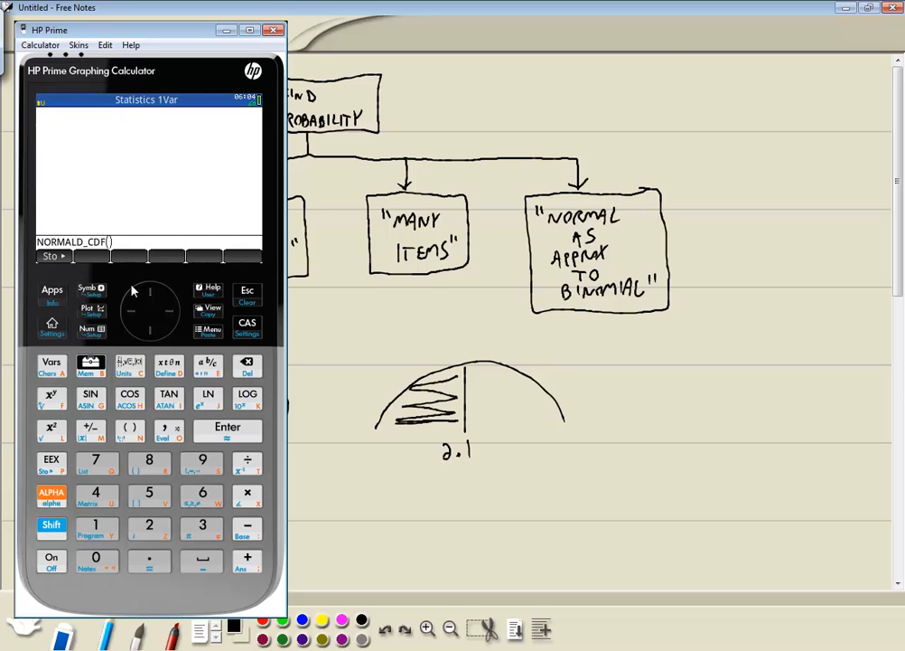
mouse_move(138, 291)
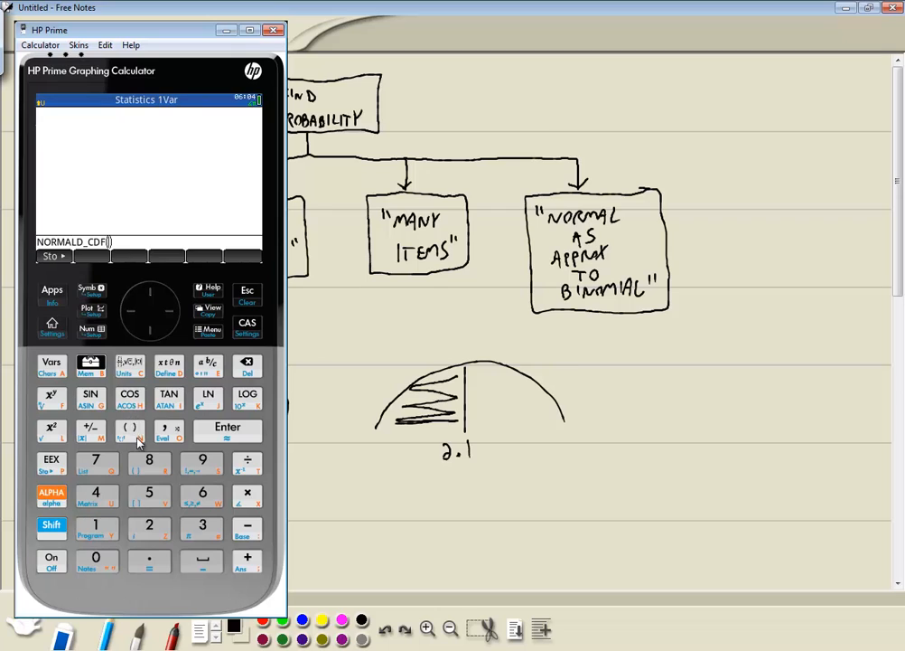
Evaluate NORMALD_CDF(0,1,2.1) for the probability that X is below 2.1.
click(96, 557)
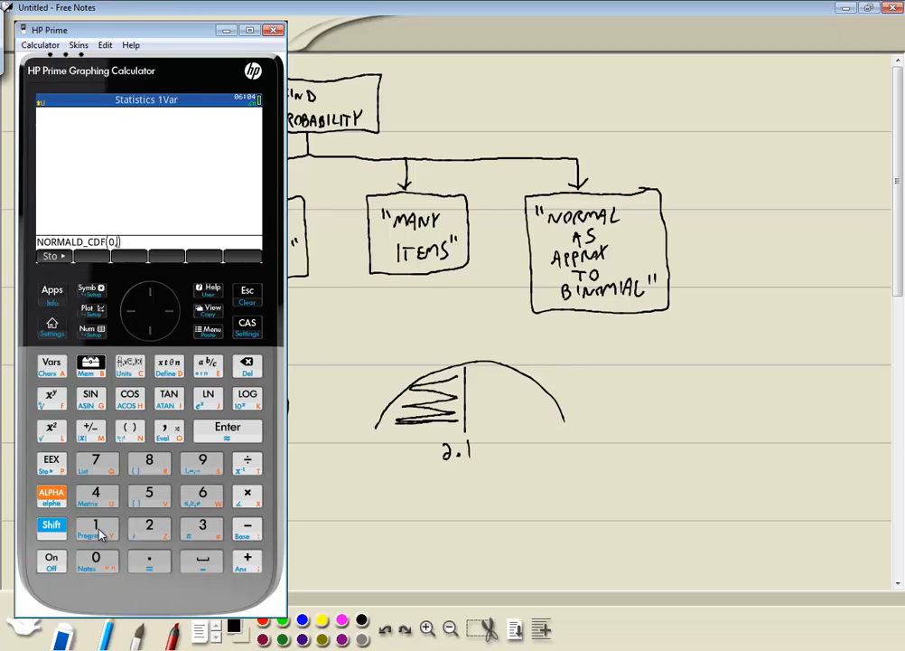
text(1,)
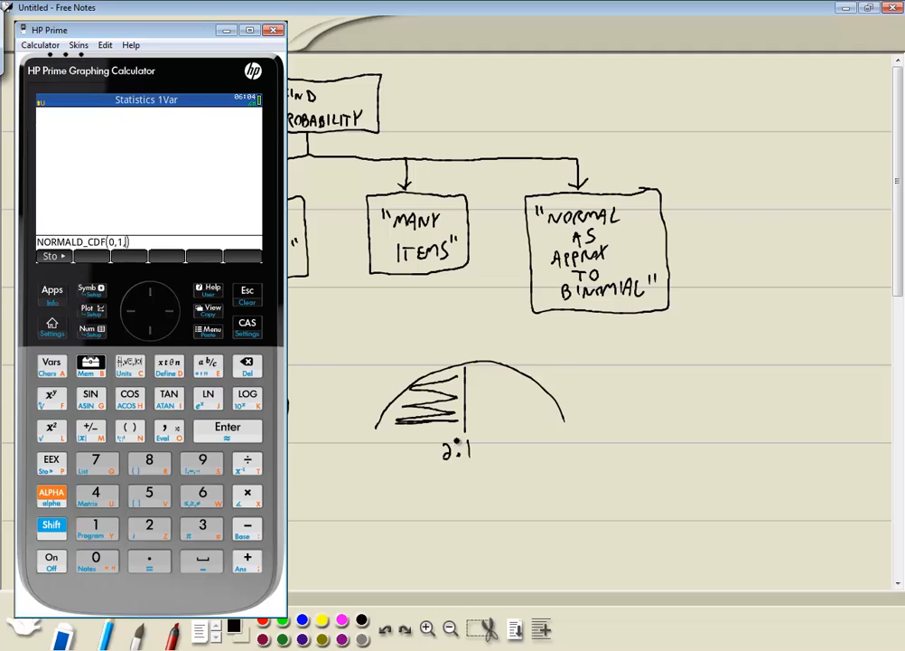
click(432, 427)
text(2.1)
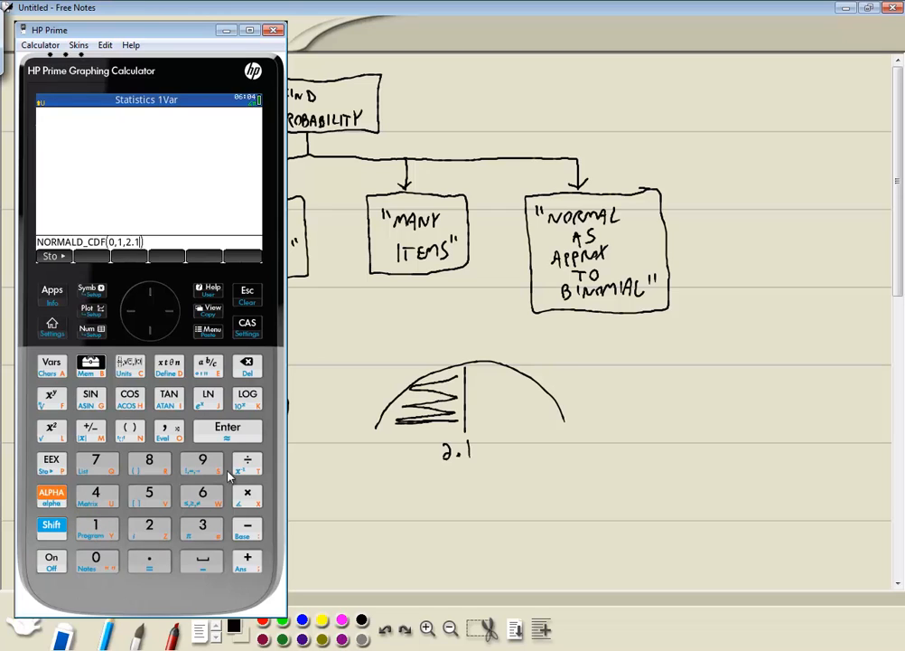
click(228, 430)
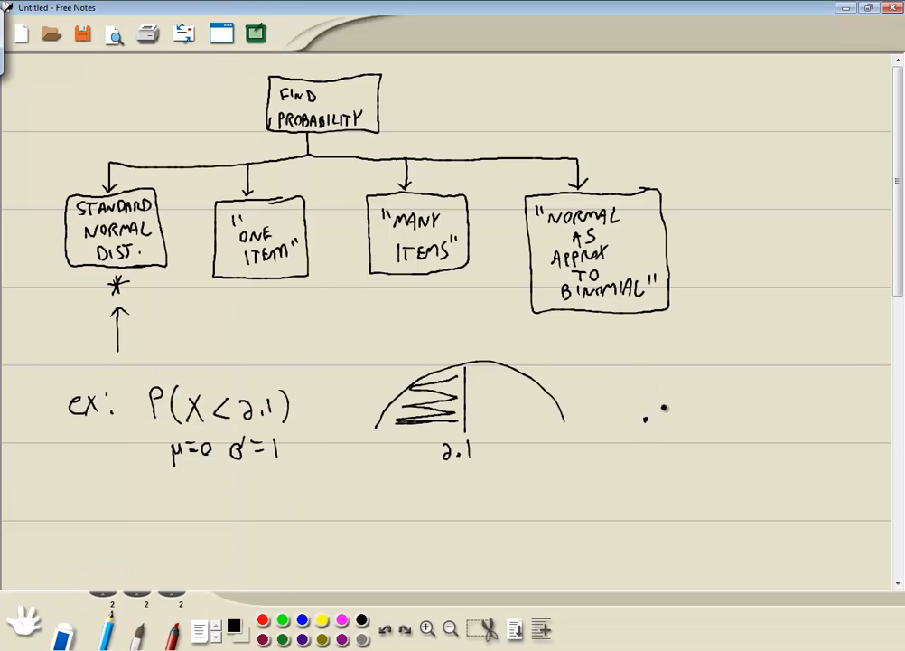
Write the answer .9821, then the next example P(X > 1.5).
text(.9821)
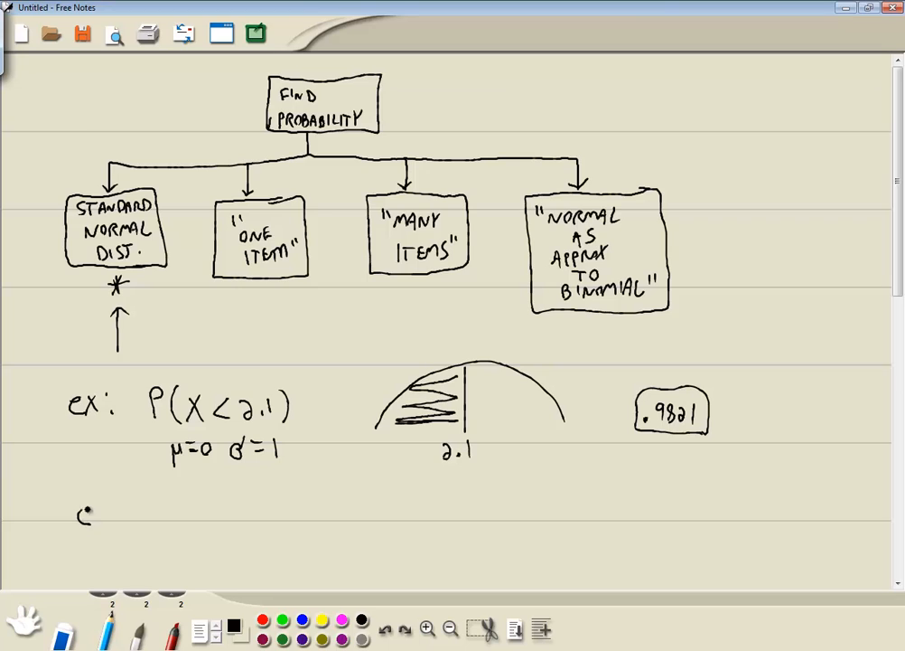
text(ex:)
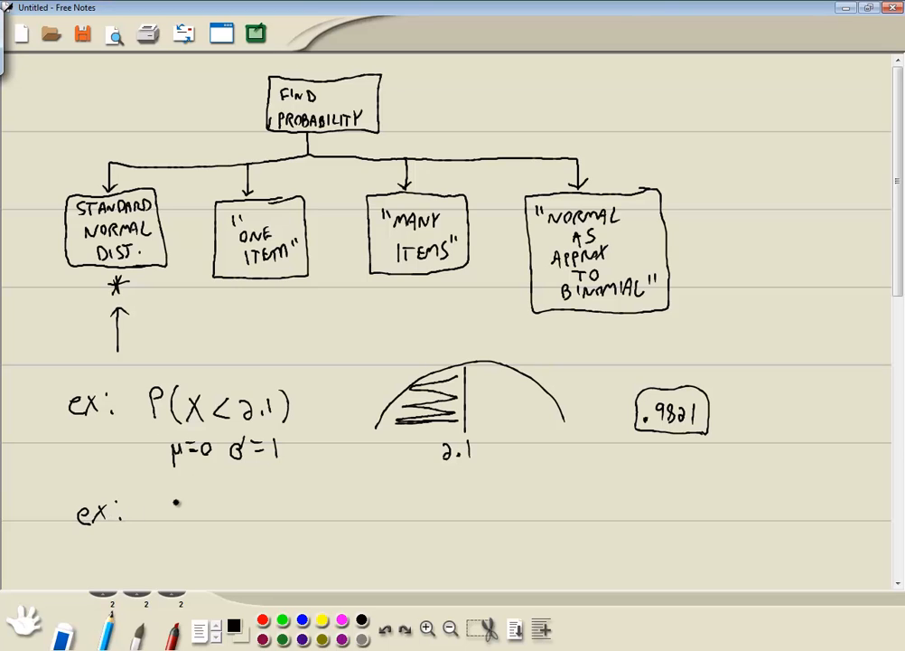
drag(154, 506, 190, 520)
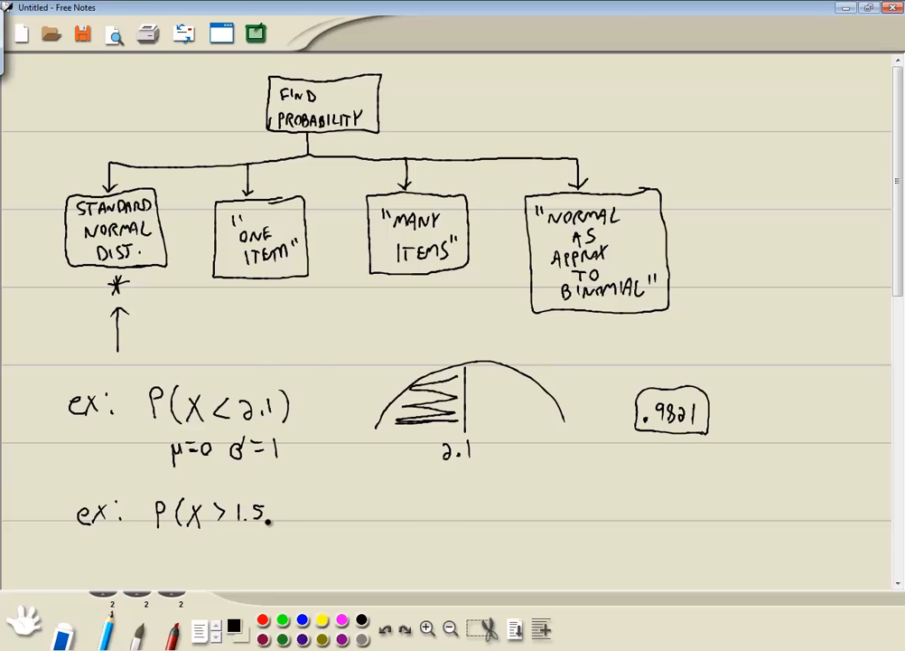
drag(271, 506, 280, 524)
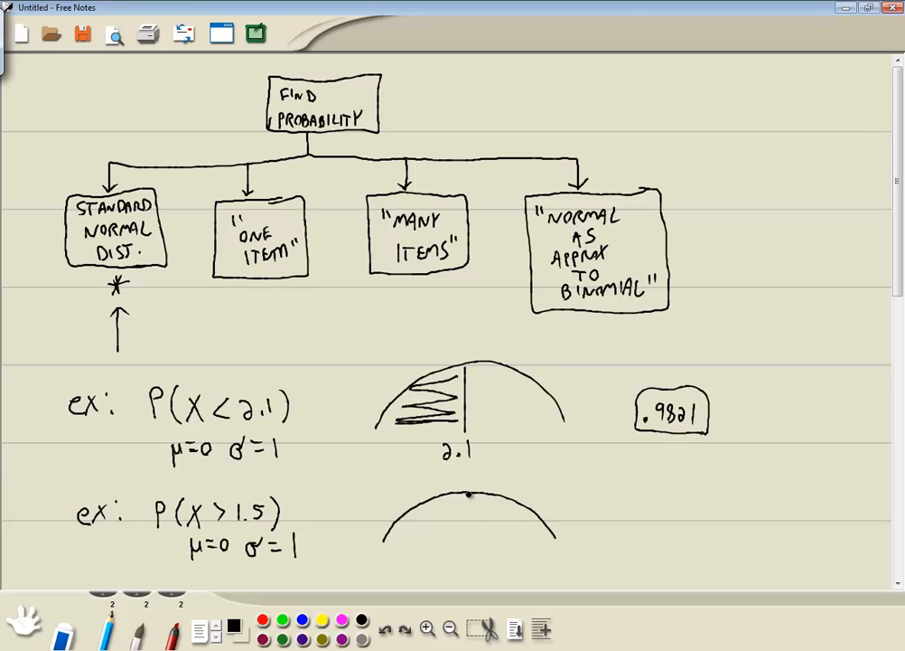
Sketch a bell curve marked at 1.5 with the right tail shaded.
drag(466, 492, 466, 561)
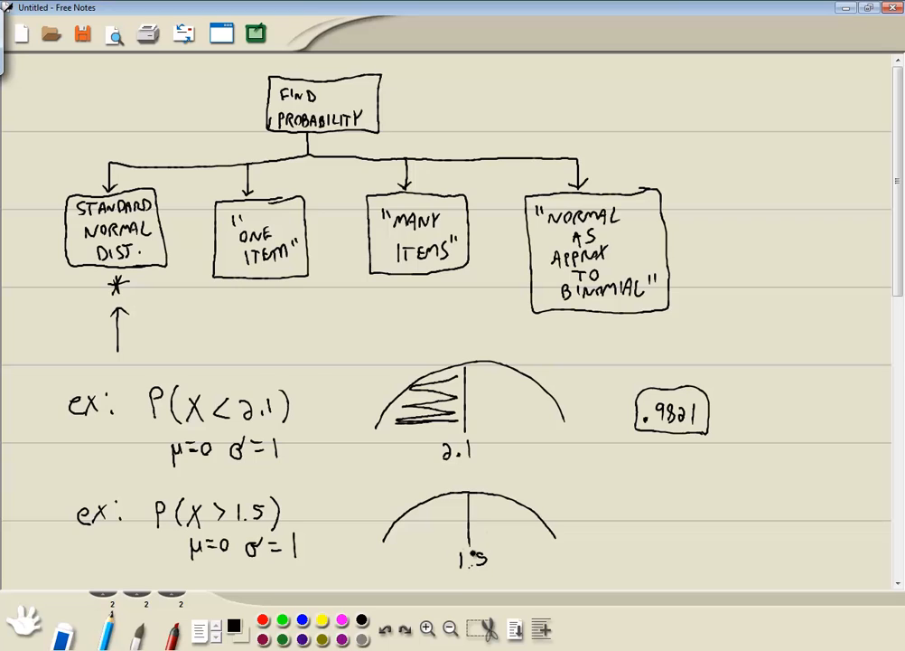
drag(479, 504, 509, 505)
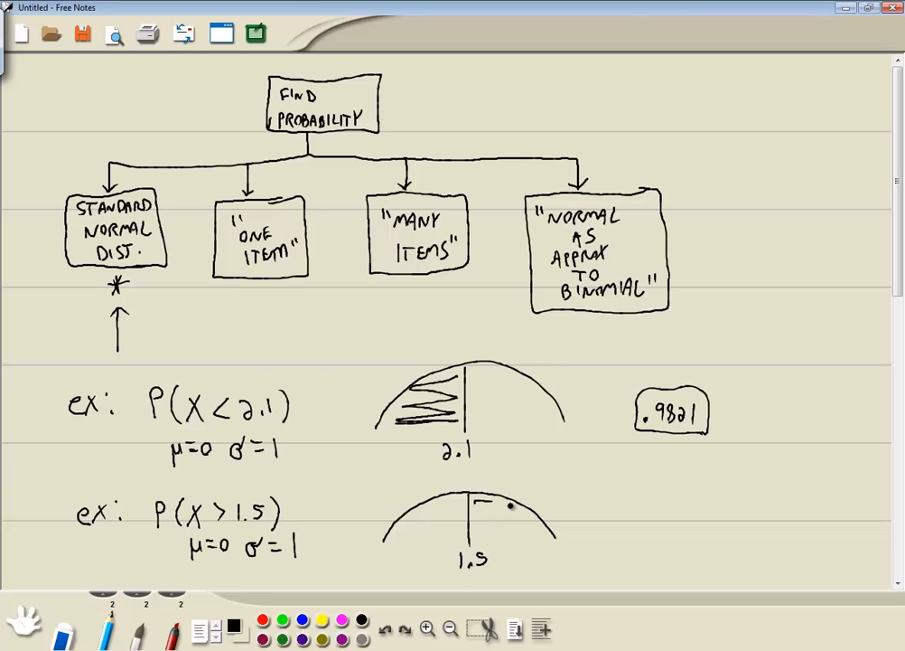
drag(474, 506, 542, 539)
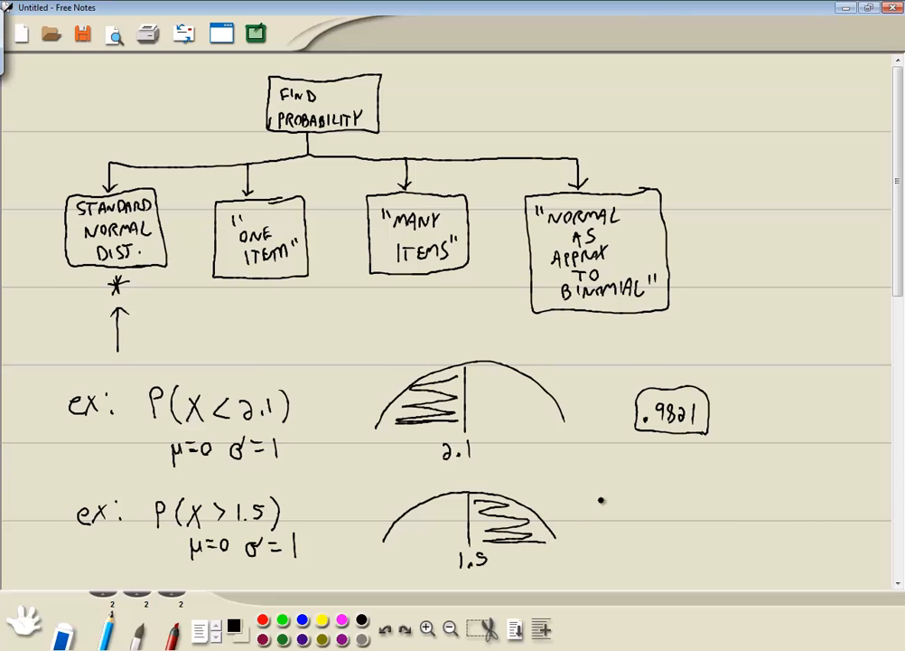
Write '1 −' beside a new bell curve marked at 1.5 with its left area shaded.
scroll(down, 3)
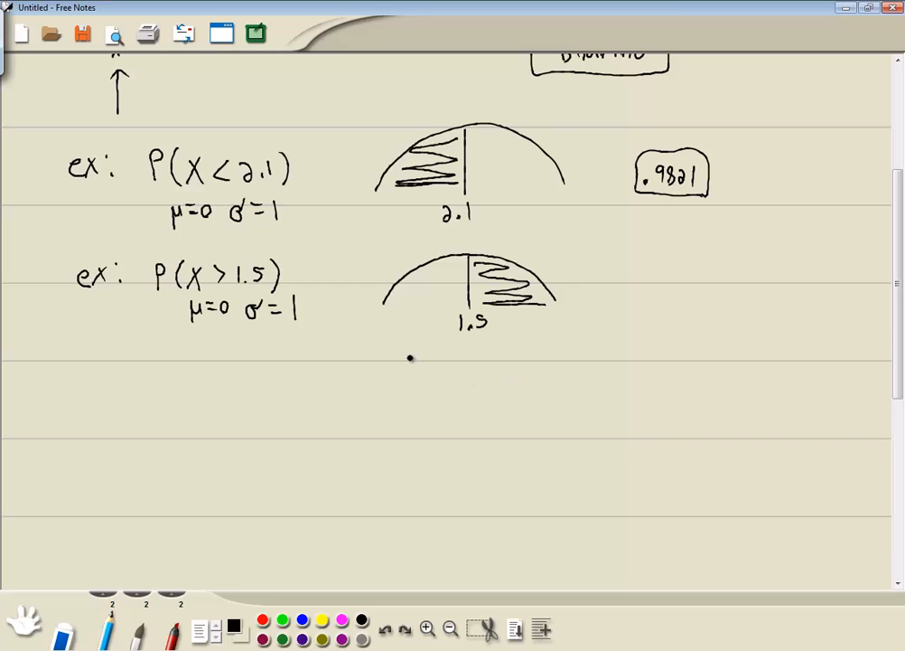
drag(408, 357, 396, 386)
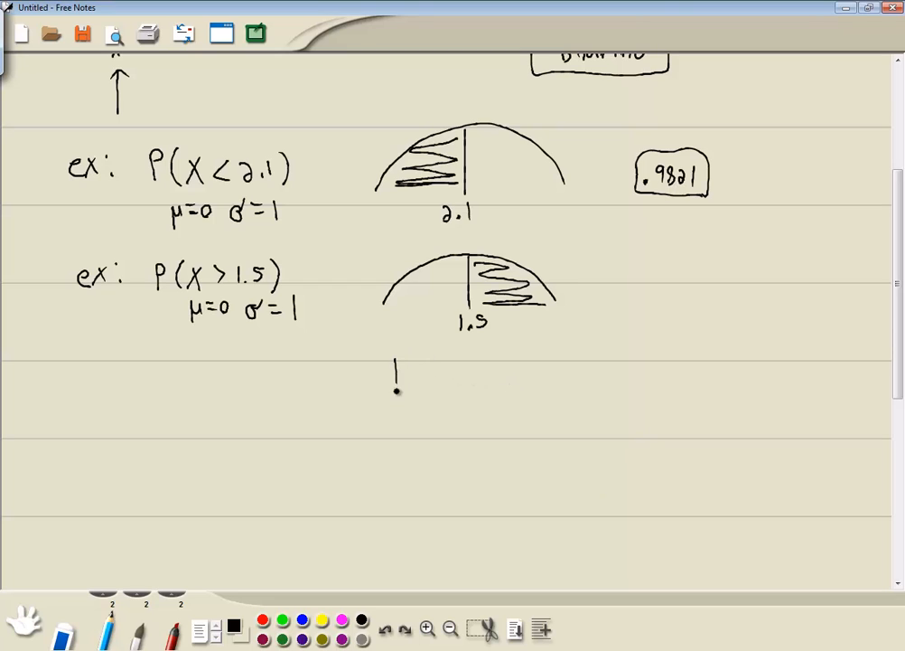
drag(394, 375, 557, 351)
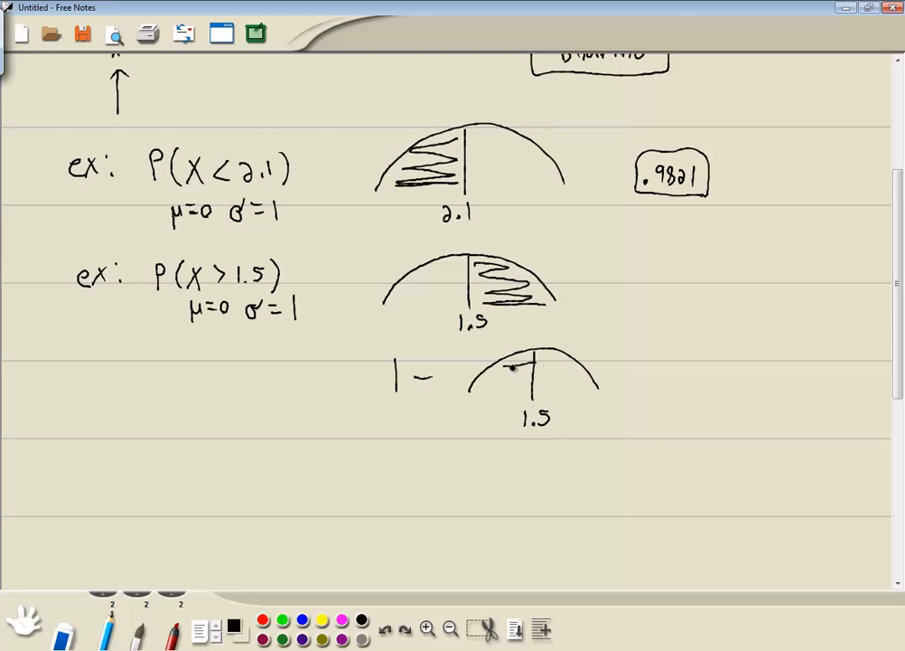
drag(542, 361, 479, 383)
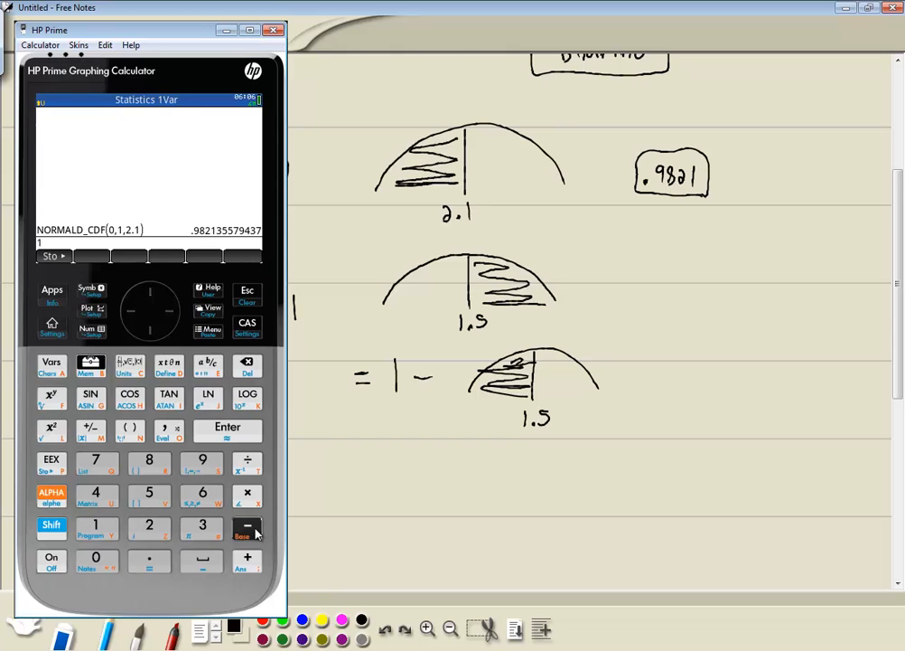
Enter 1 − and insert NORMALD_CDF from Math > Probability > Cumulative > Normal.
click(246, 528)
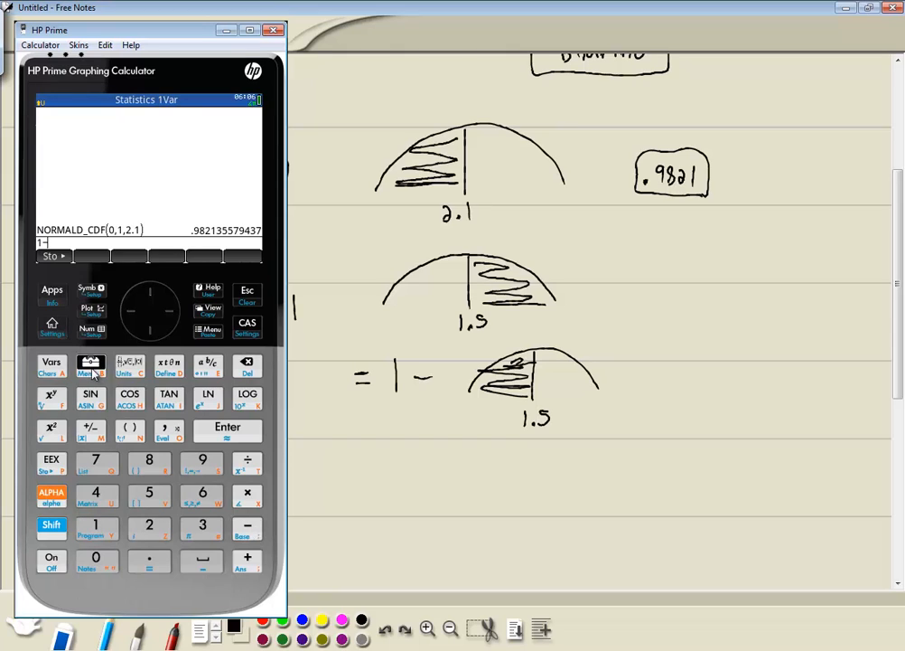
click(91, 365)
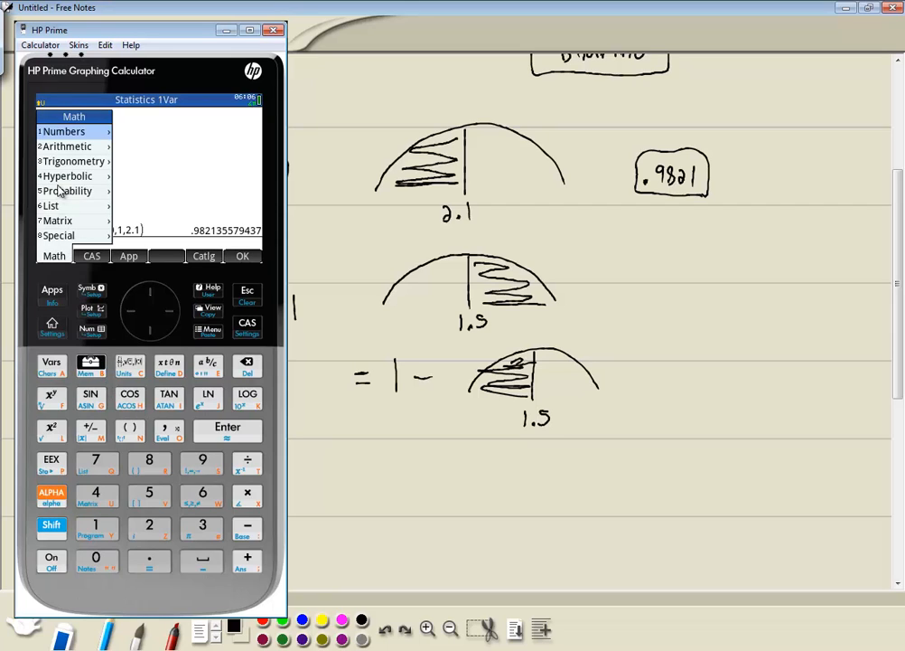
click(67, 191)
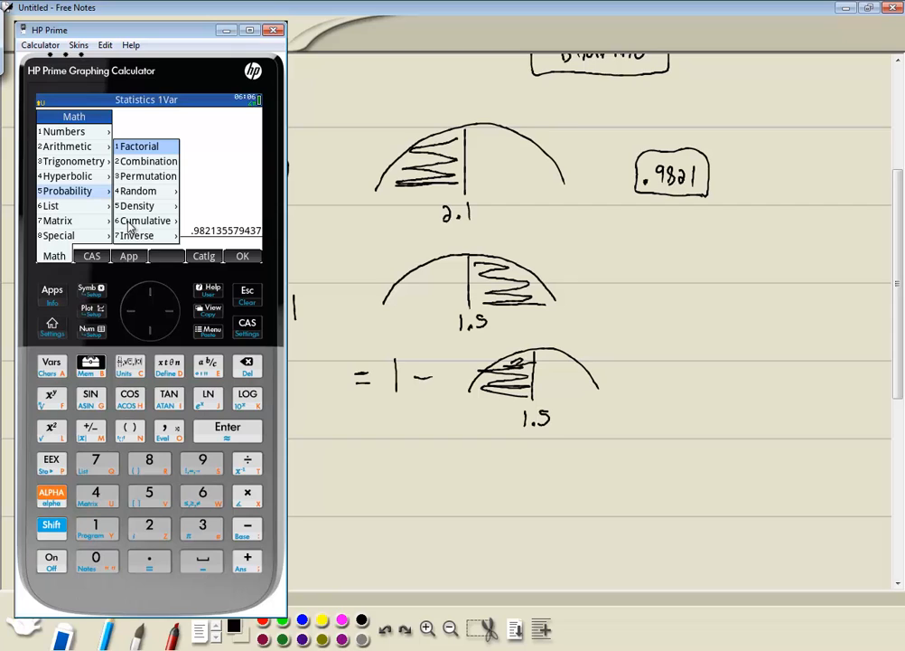
click(144, 220)
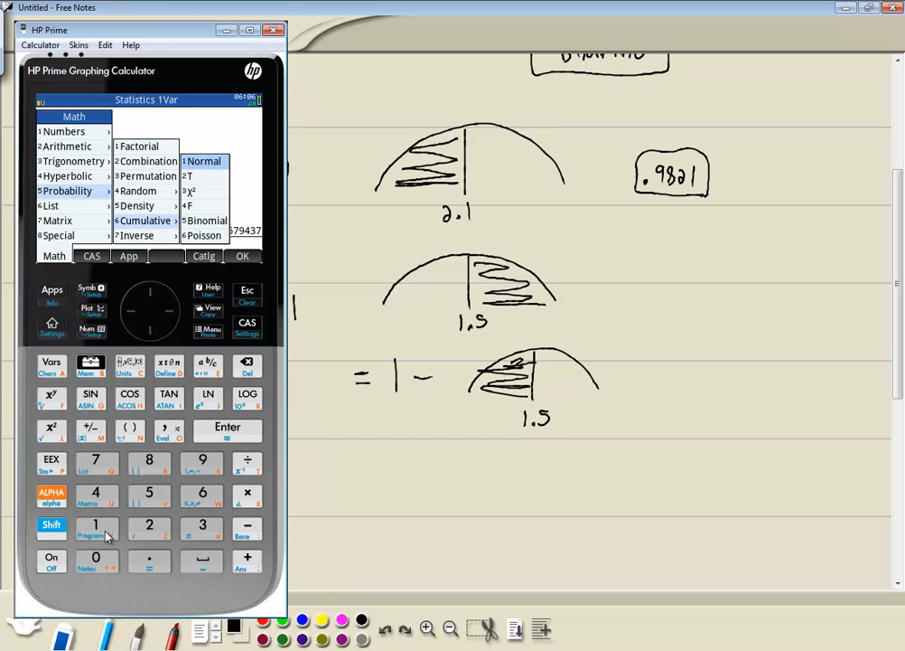
click(202, 161)
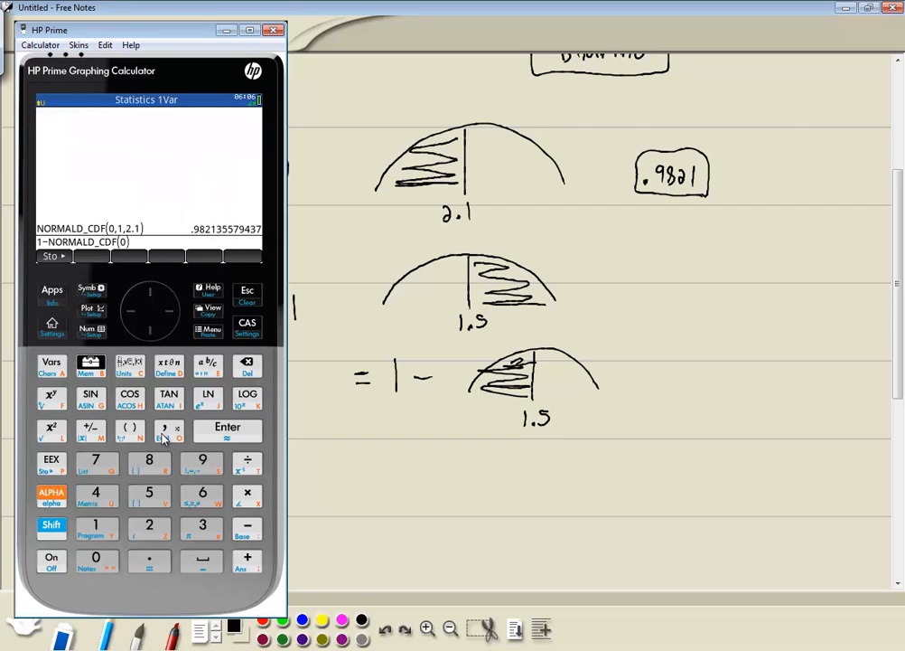
Complete NORMALD_CDF(0,1,1.5) and evaluate the complement probability for P(X > 1.5).
text(,1,)
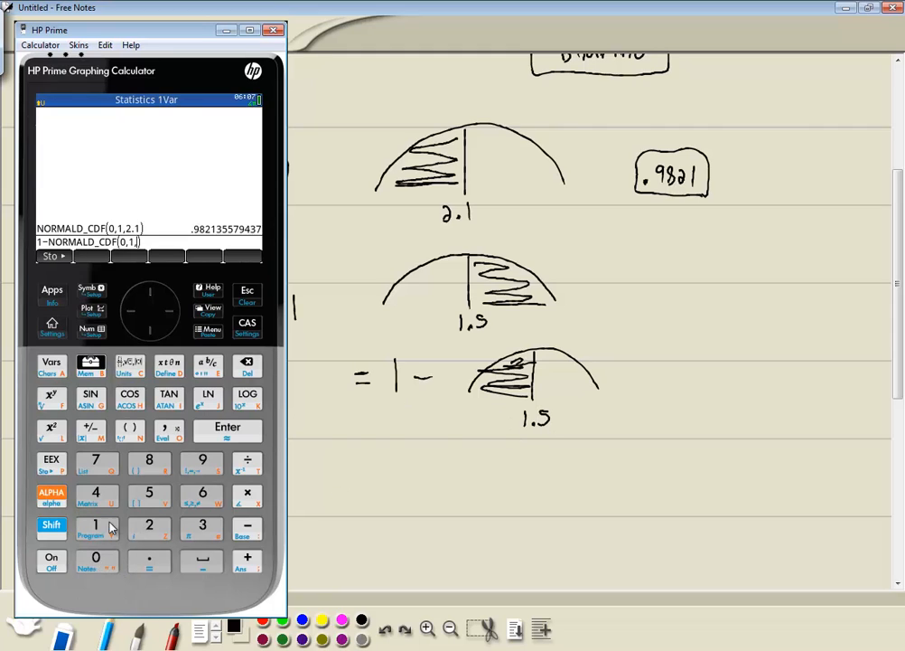
click(148, 492)
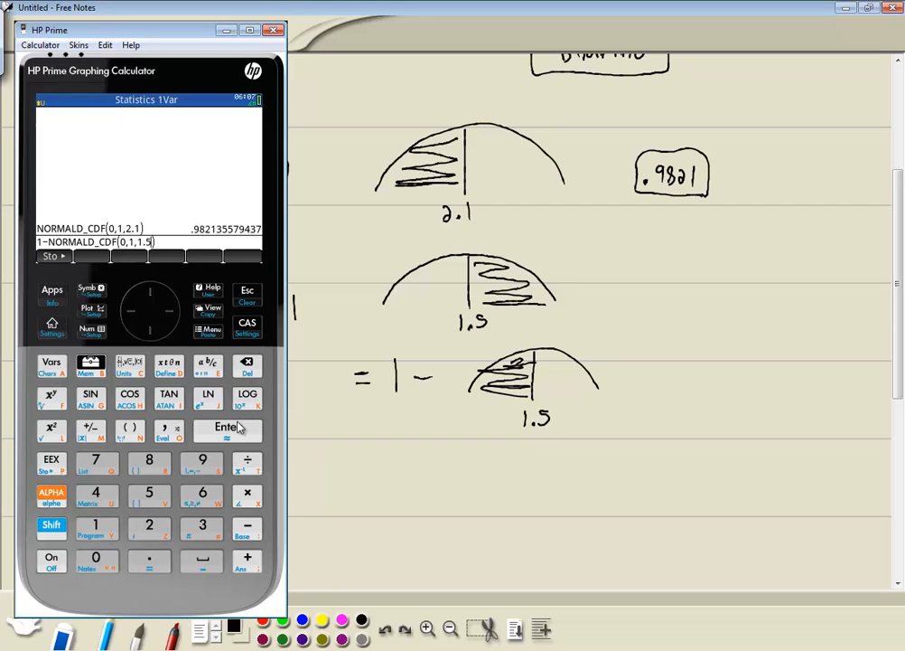
click(227, 430)
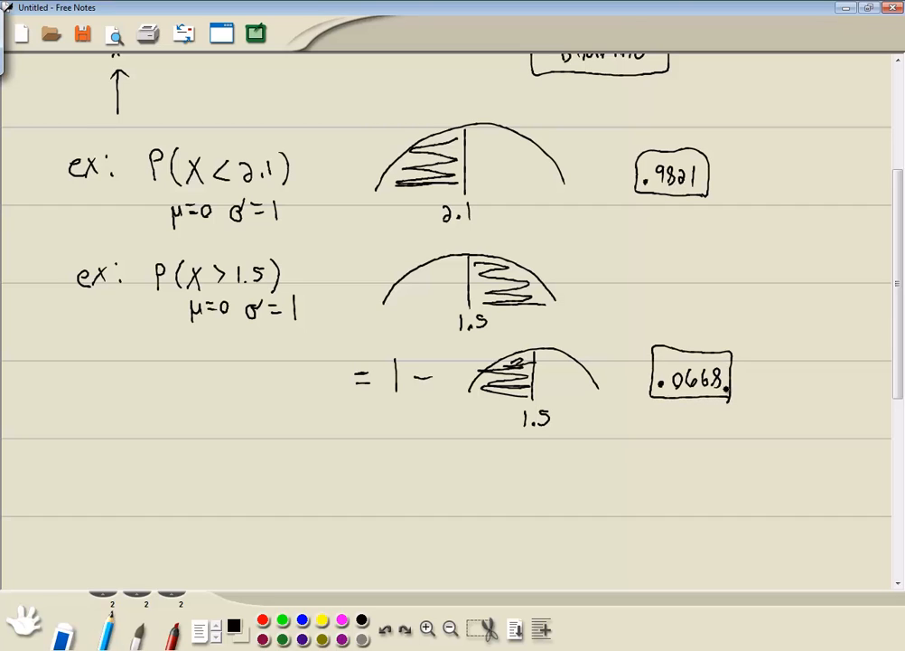
Write the new example P(1.1 < X < 1.7) with μ=0 and σ=1 below the boxed .0668.
scroll(down, 3)
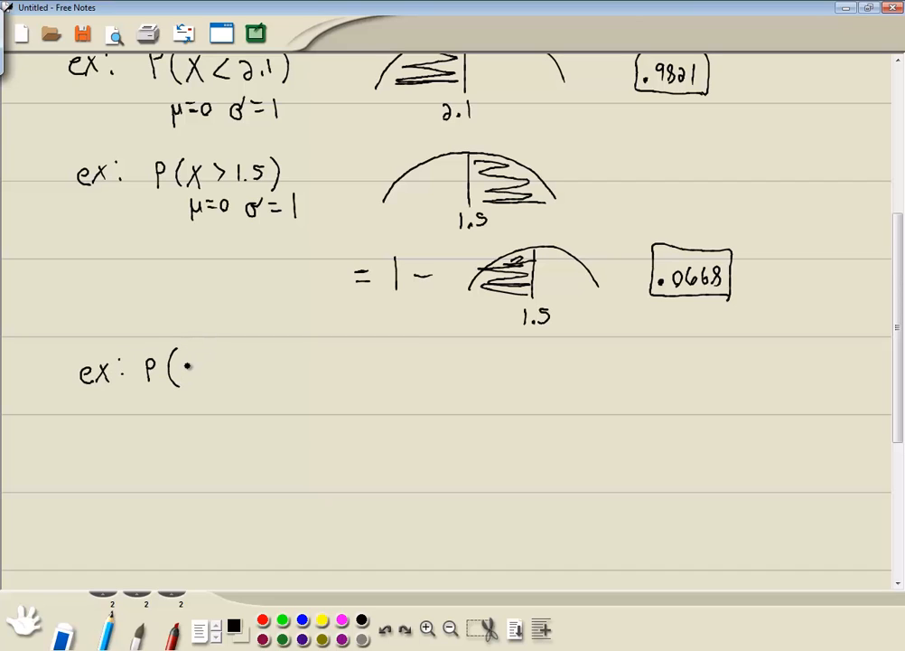
text(1.1 <)
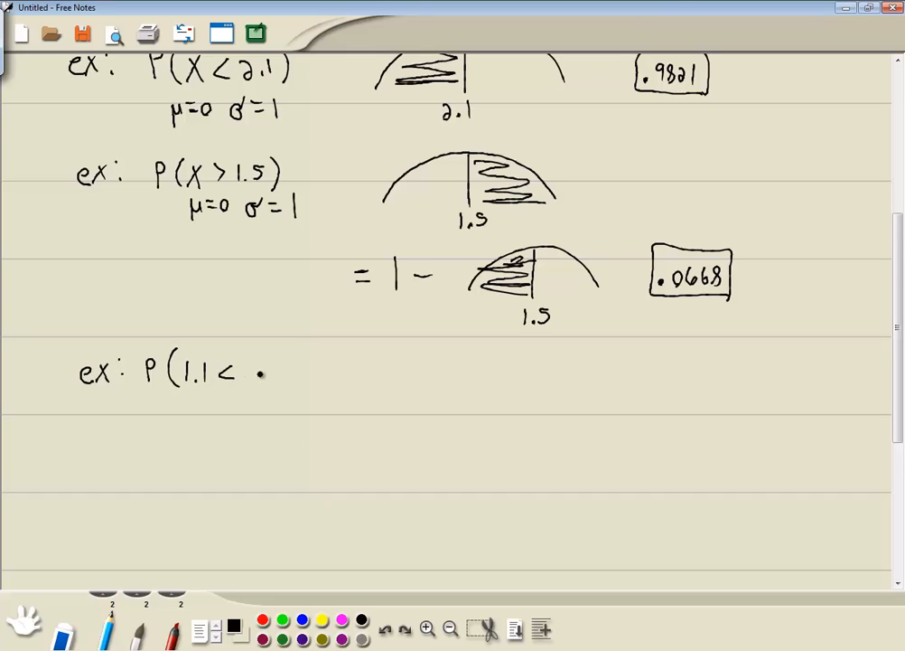
text(X)
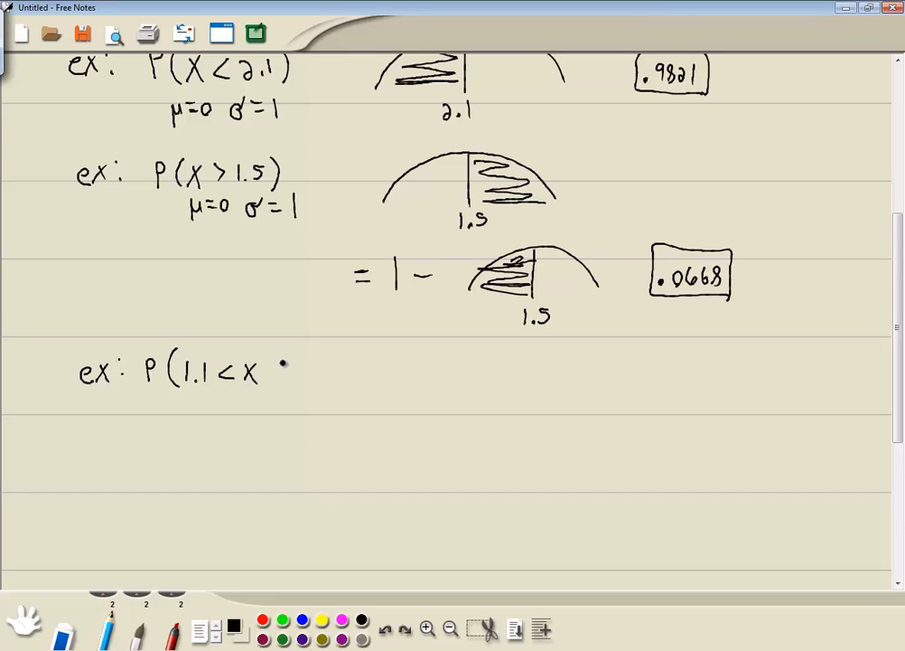
text(< 1.7))
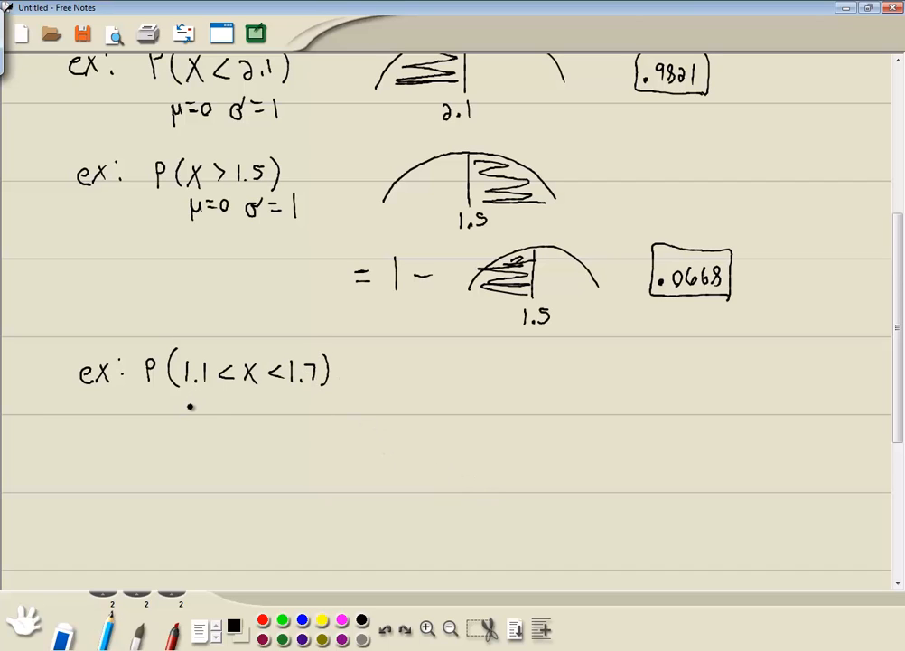
mouse_move(185, 412)
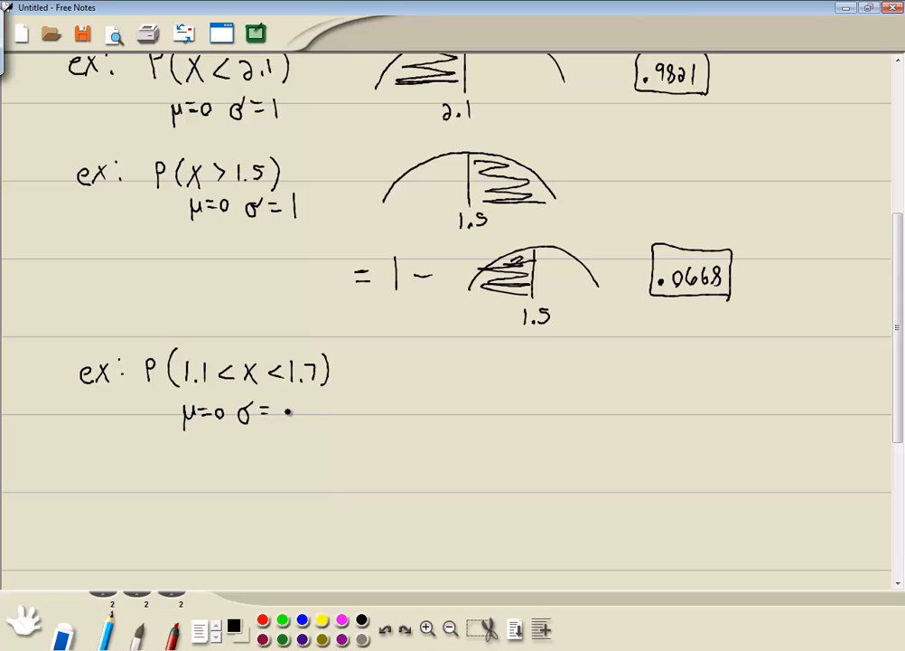
text(1)
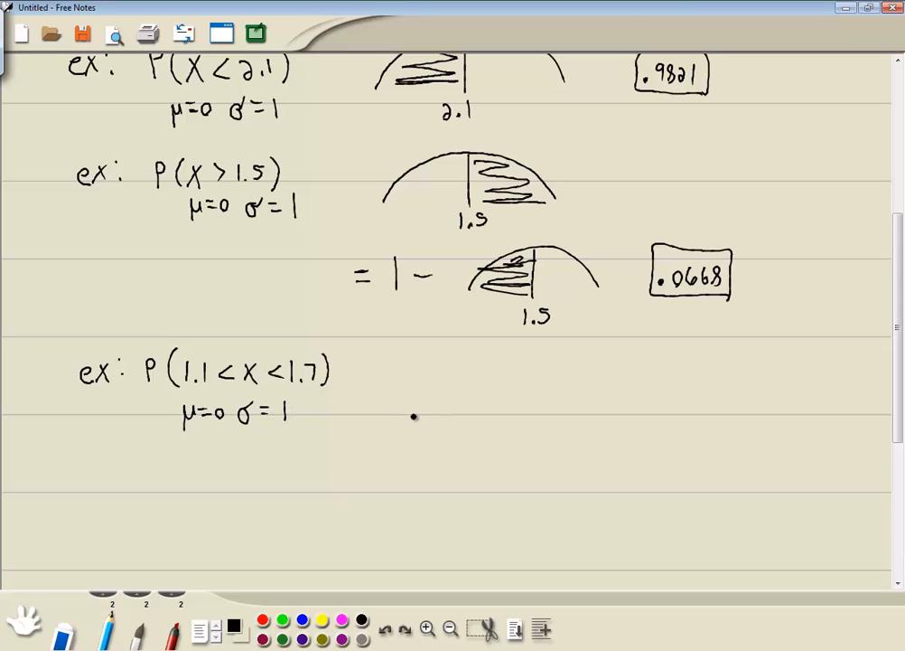
Draw a bell curve, mark 1.1 and 1.7, and shade the area between them.
drag(416, 423, 587, 401)
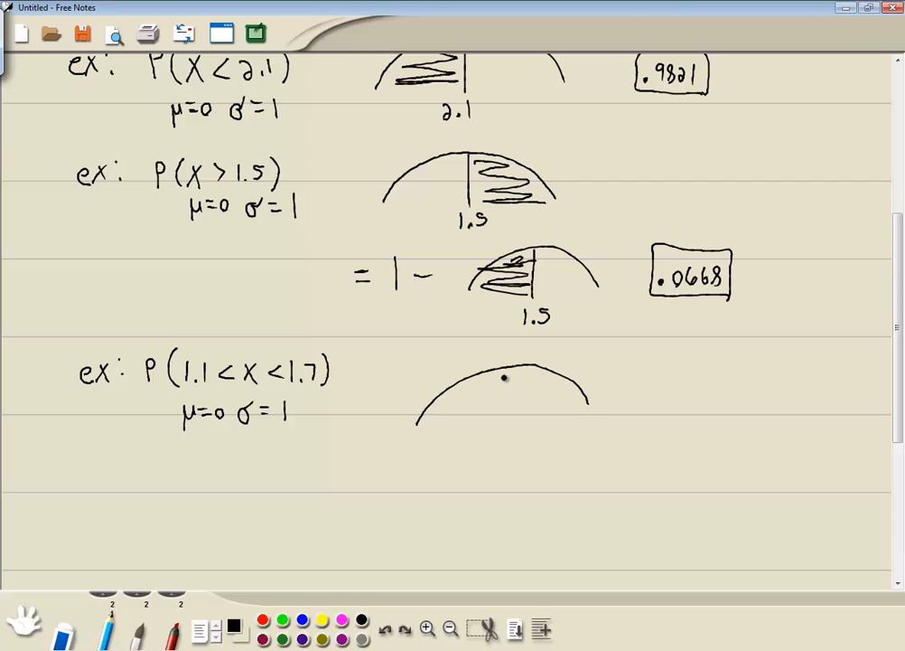
drag(473, 370, 470, 425)
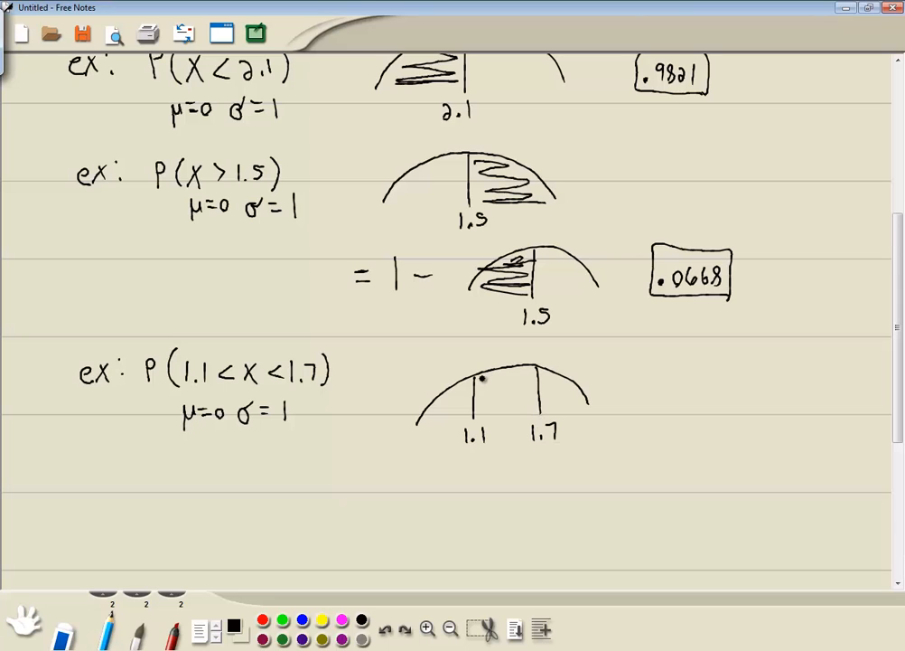
drag(473, 374, 506, 416)
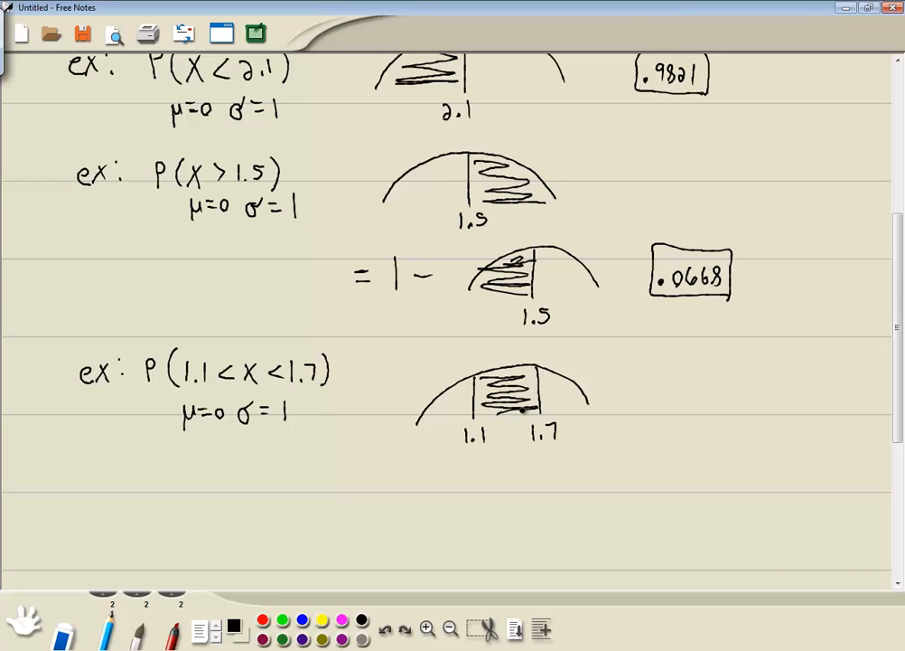
Draw '=' then a curve shaded left of 1.7 minus a curve shaded left of 1.1.
scroll(down, 3)
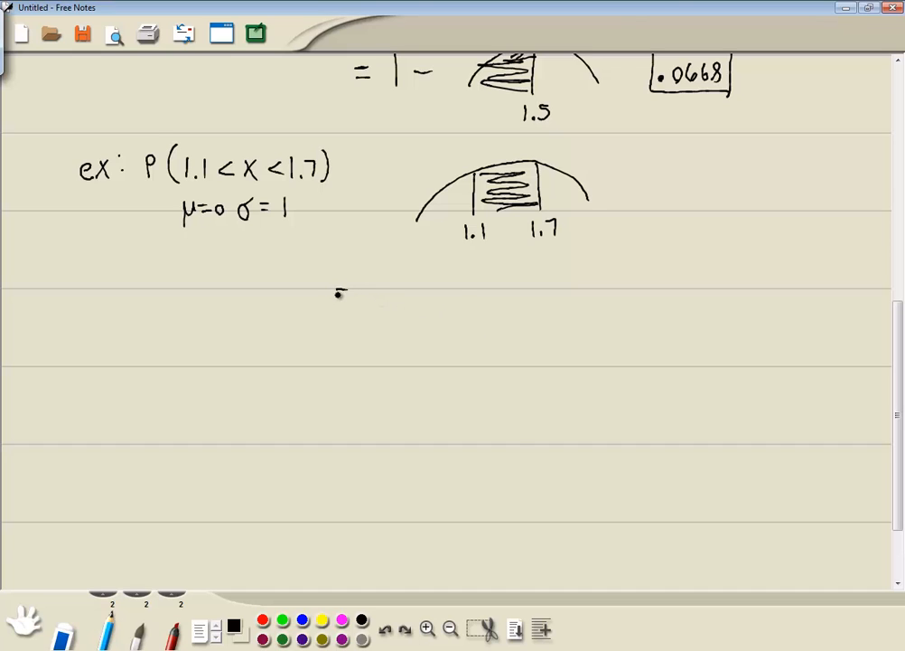
drag(365, 307, 510, 303)
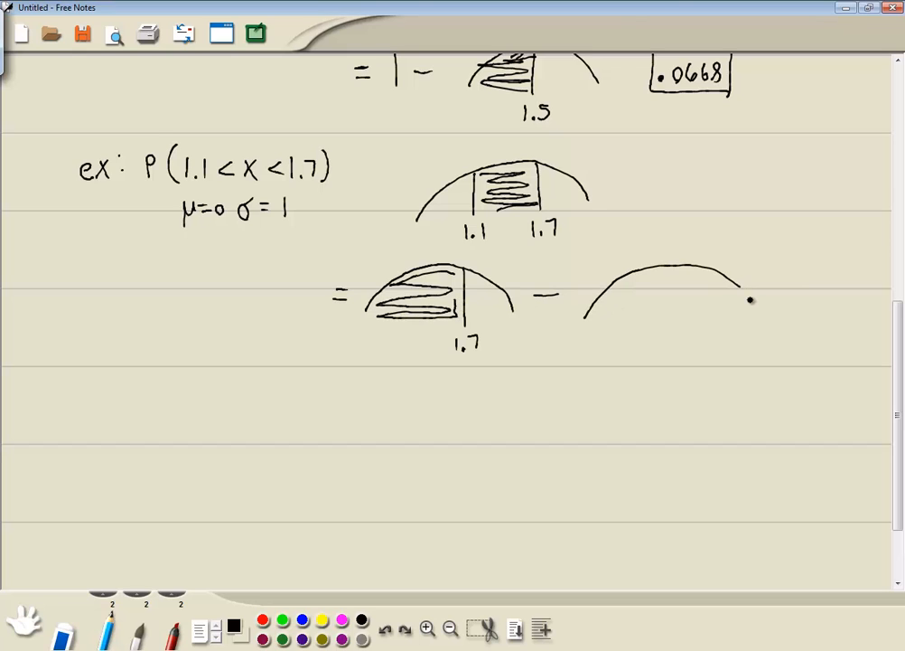
drag(641, 272, 634, 342)
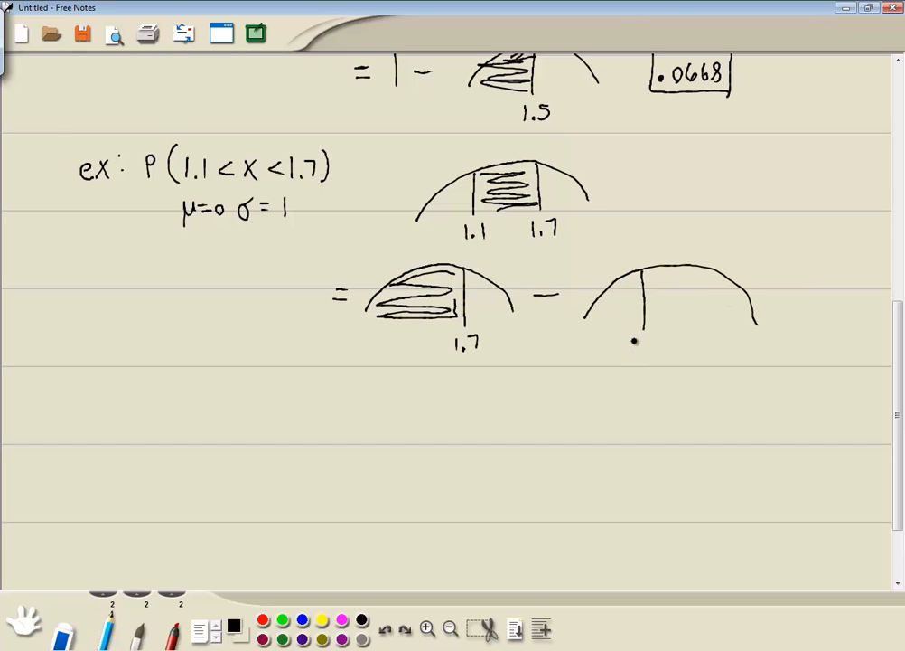
text(1.1)
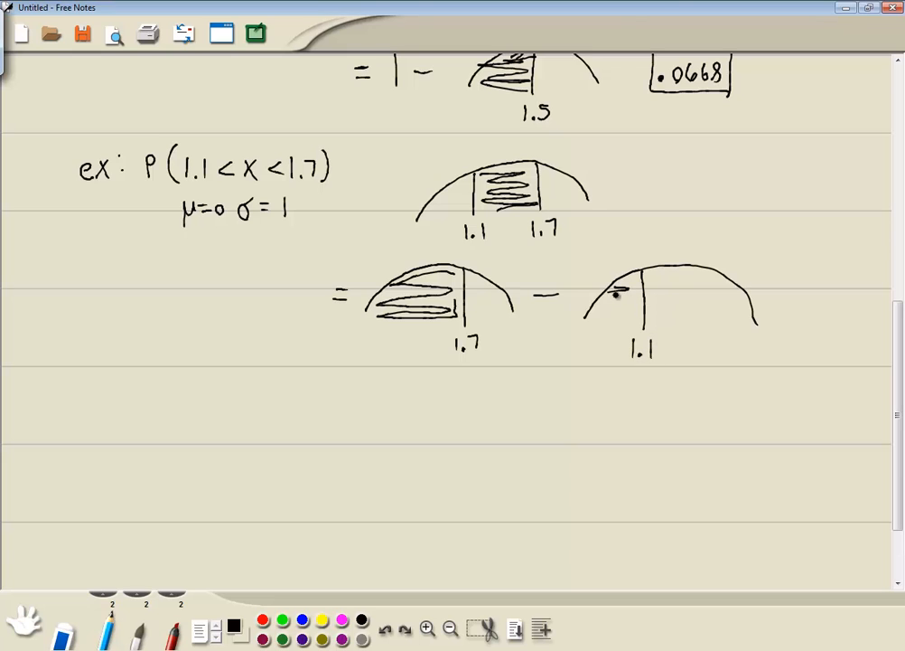
drag(623, 289, 615, 325)
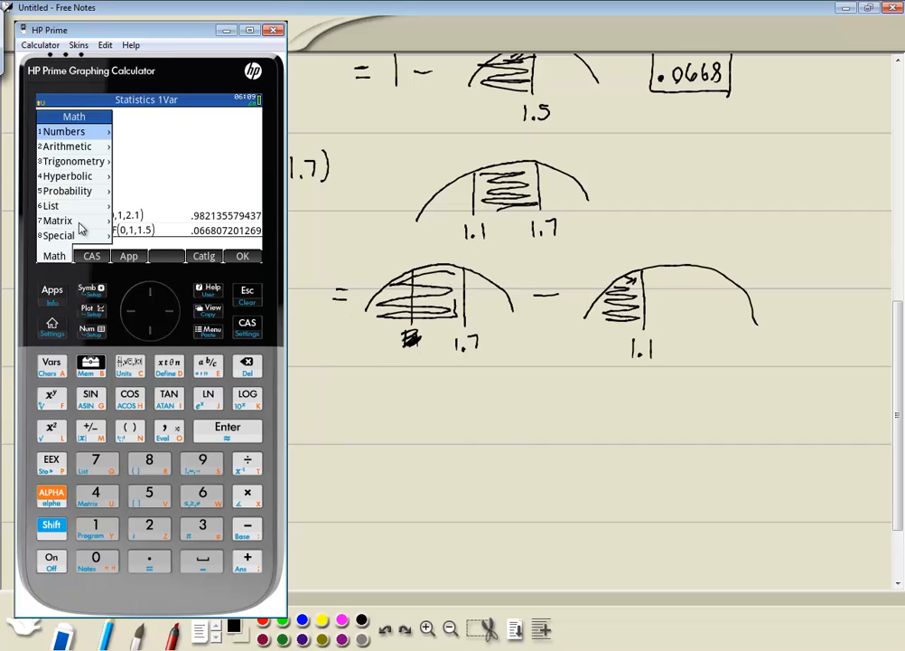
Enter NORMALD_CDF(0,1,1.7) − NORMALD_CDF(0,1,1.1) and evaluate it to get .0911.
click(67, 191)
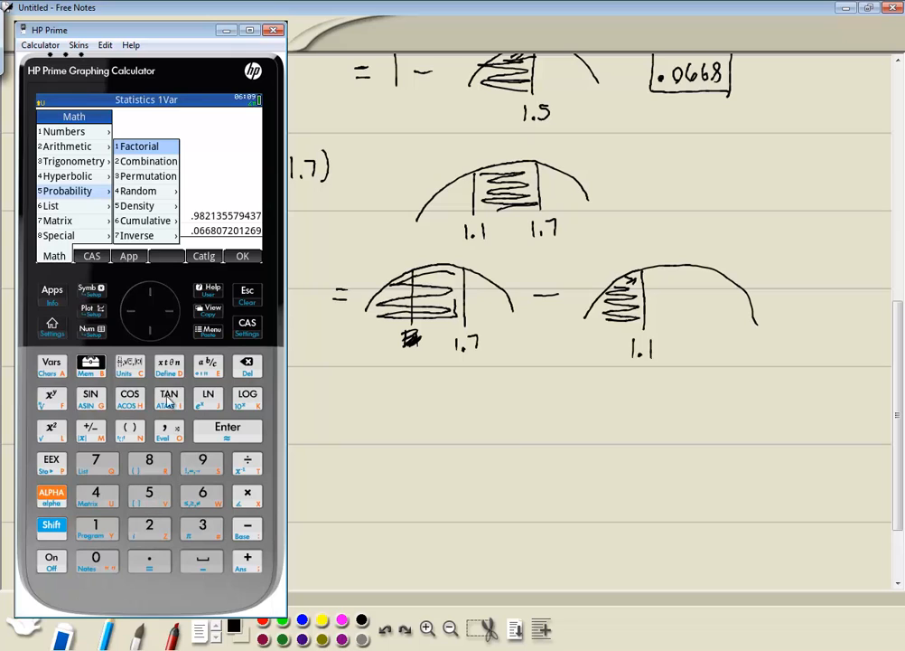
mouse_move(202, 491)
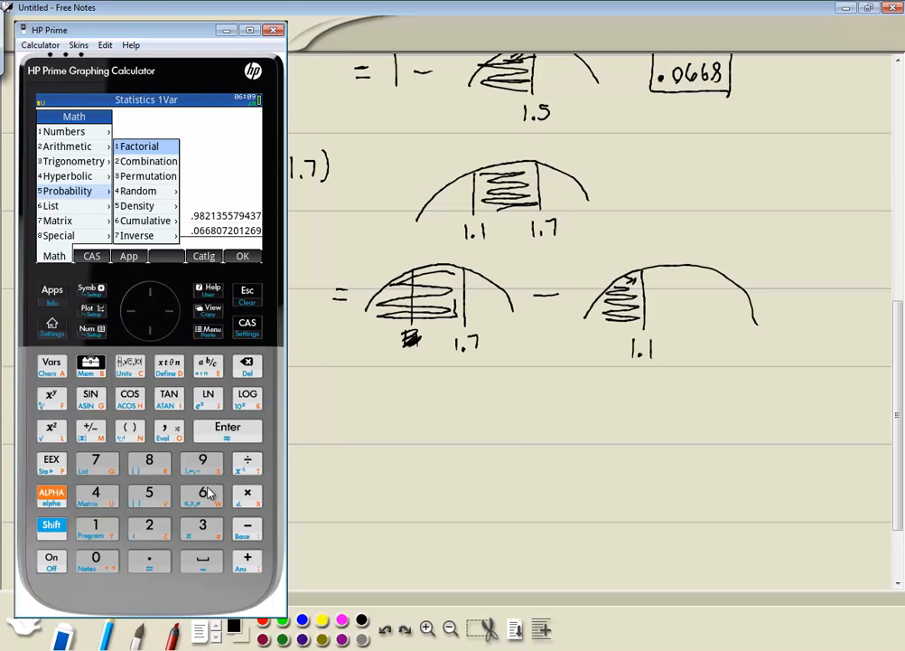
click(141, 221)
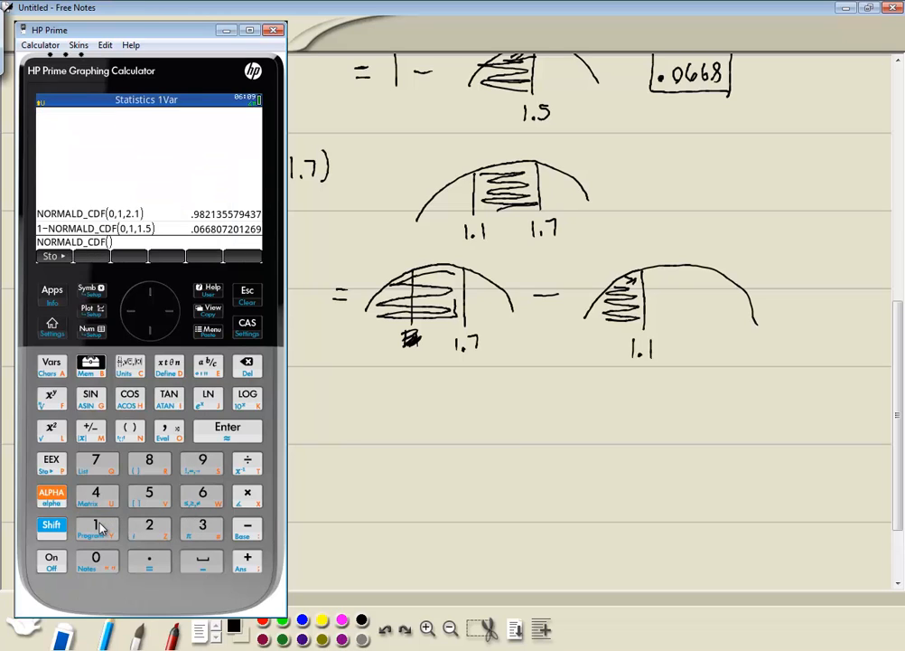
mouse_move(107, 562)
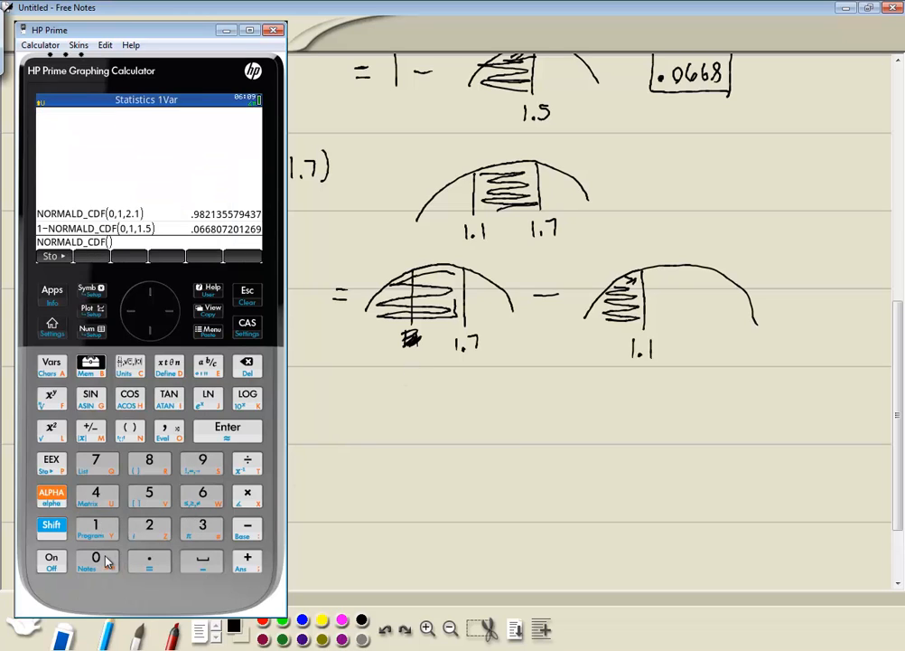
click(94, 556)
text(0,1,1.7)
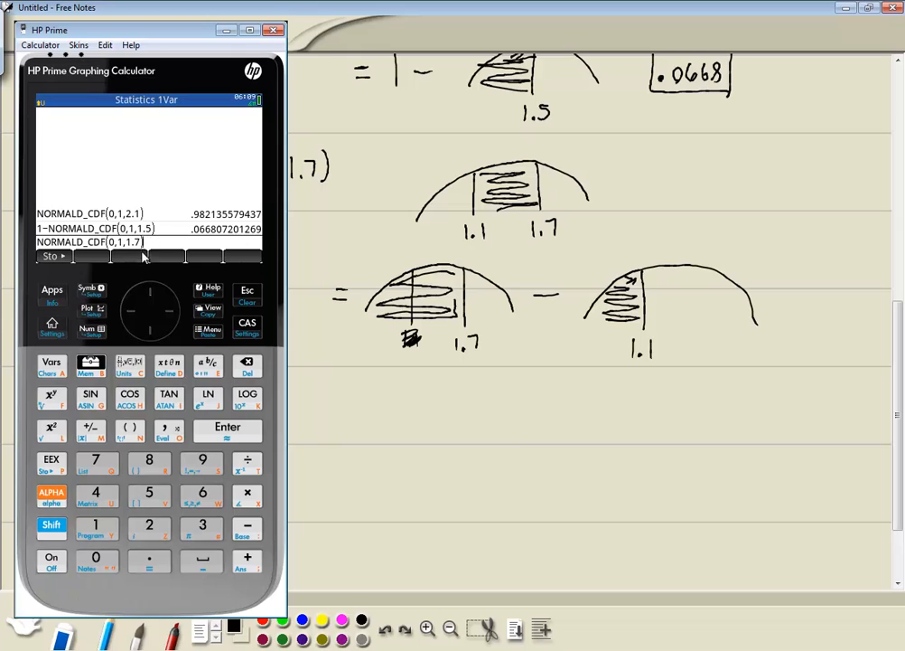
mouse_move(253, 531)
text(-)
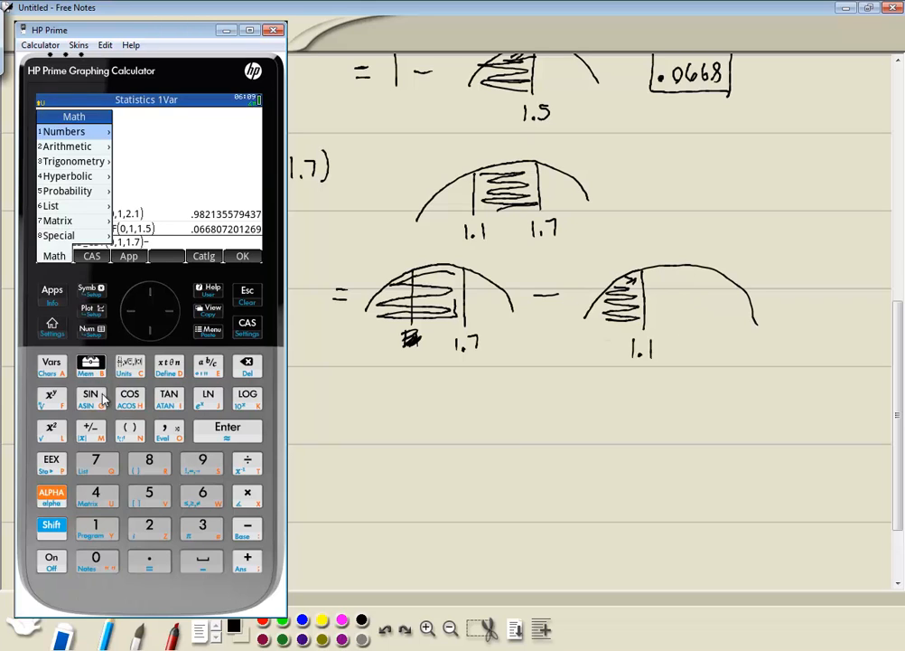
click(68, 192)
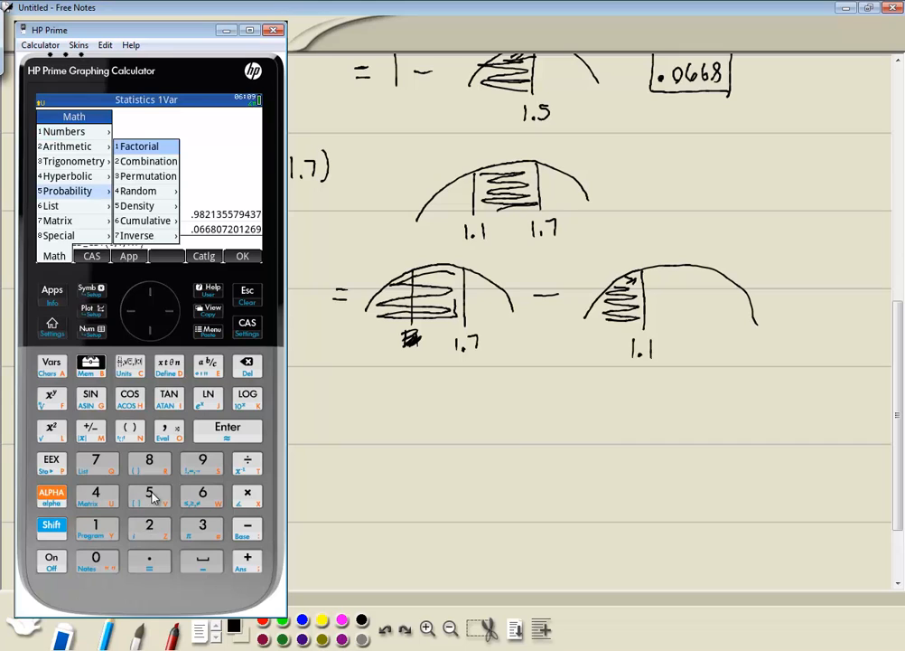
mouse_move(202, 495)
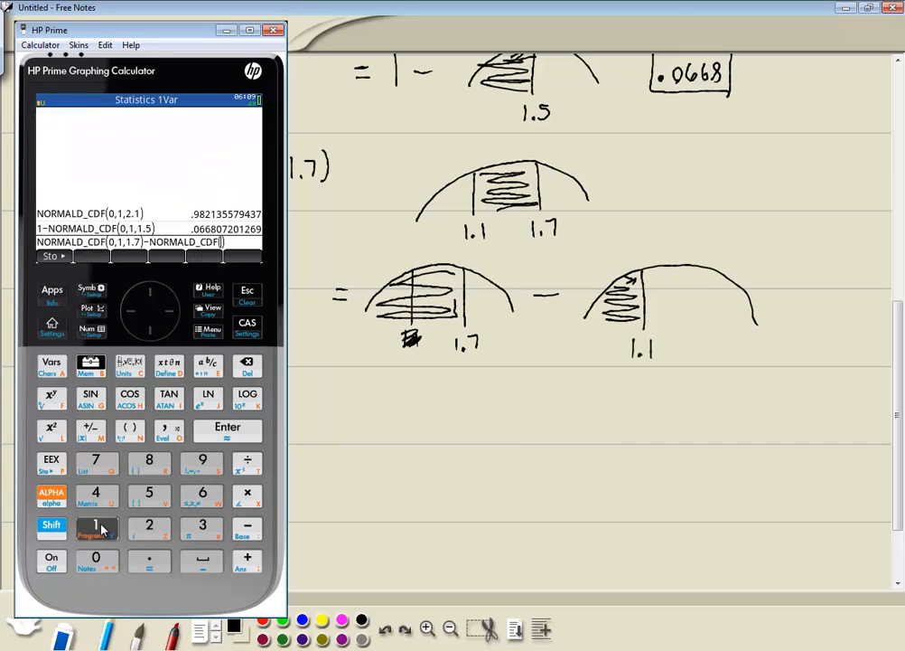
mouse_move(112, 562)
text(0,1,1.1)
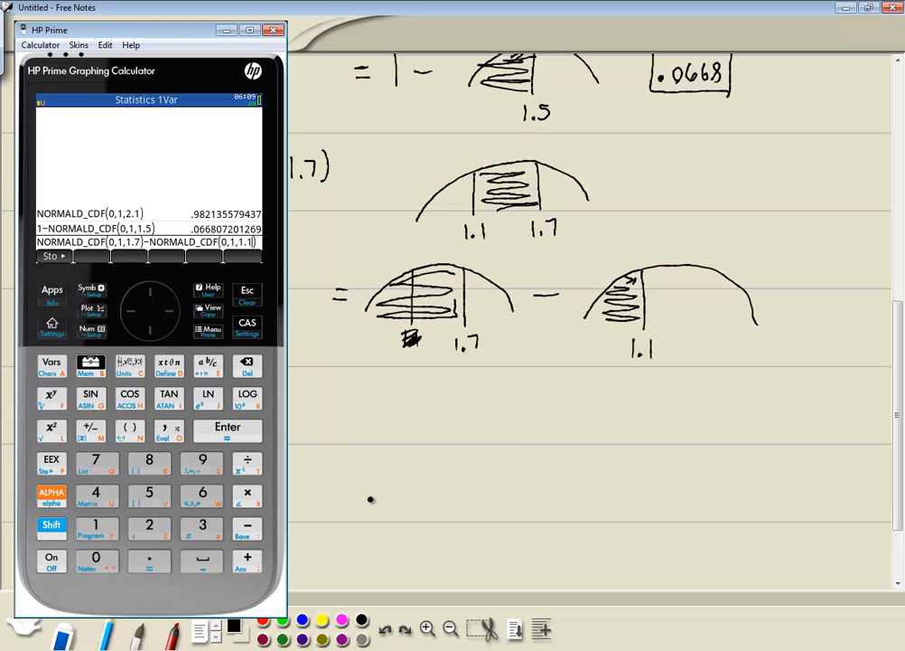
mouse_move(181, 257)
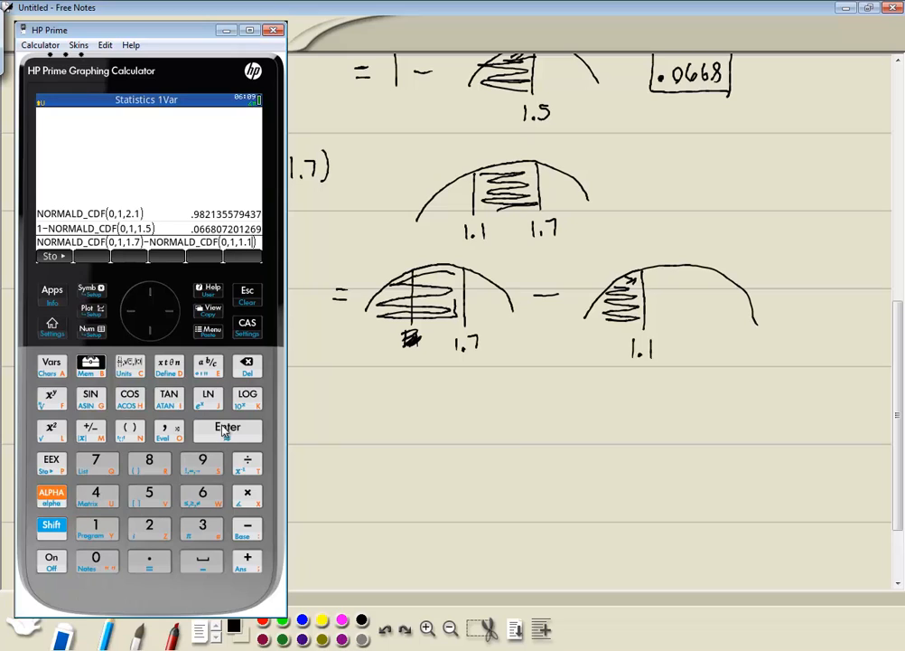
click(227, 430)
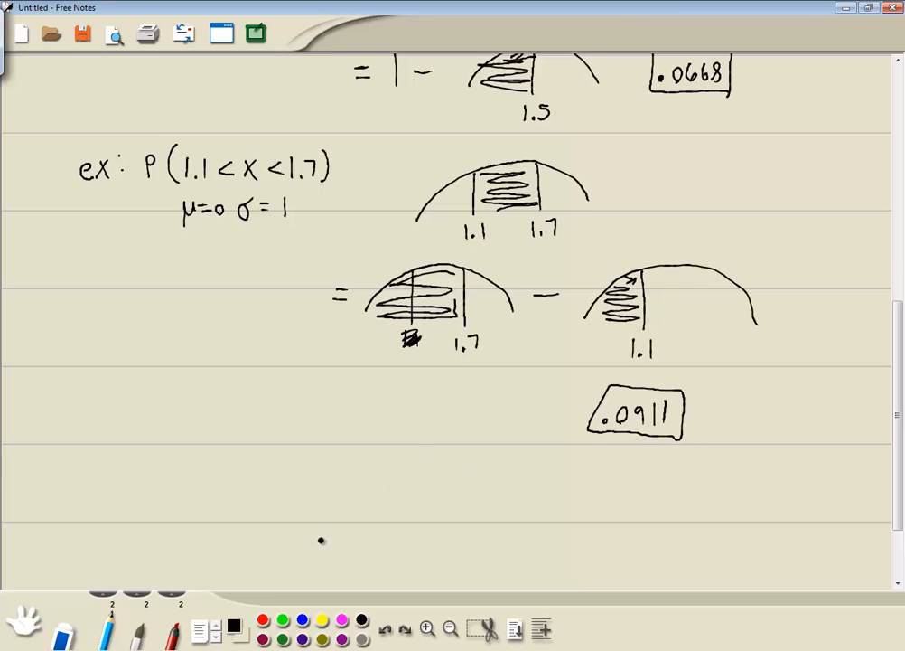
mouse_move(397, 546)
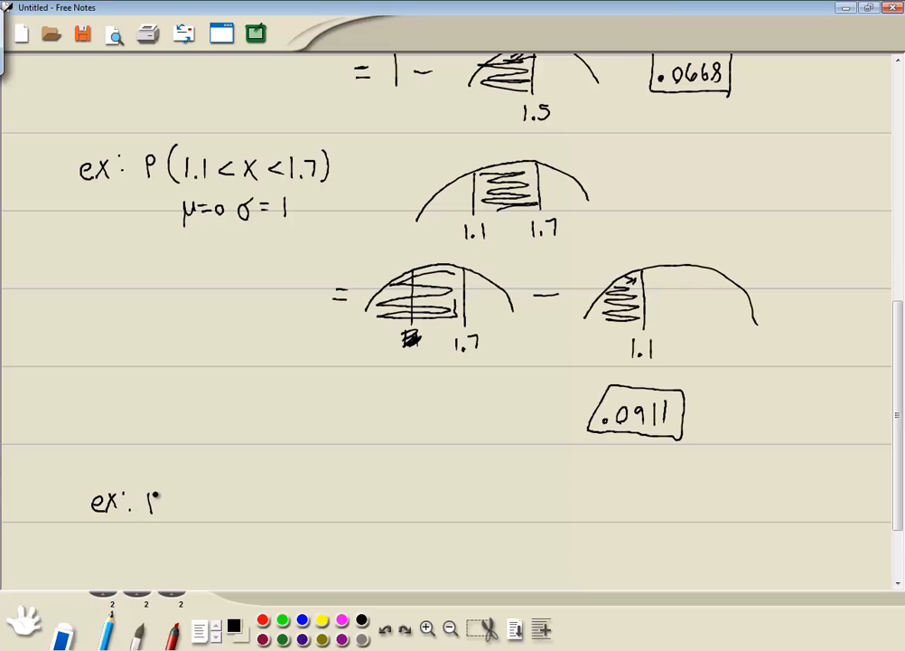
Handwrite the fourth example 'ex: P(X < 0.5 or X > 1.7)'.
text(P(X)
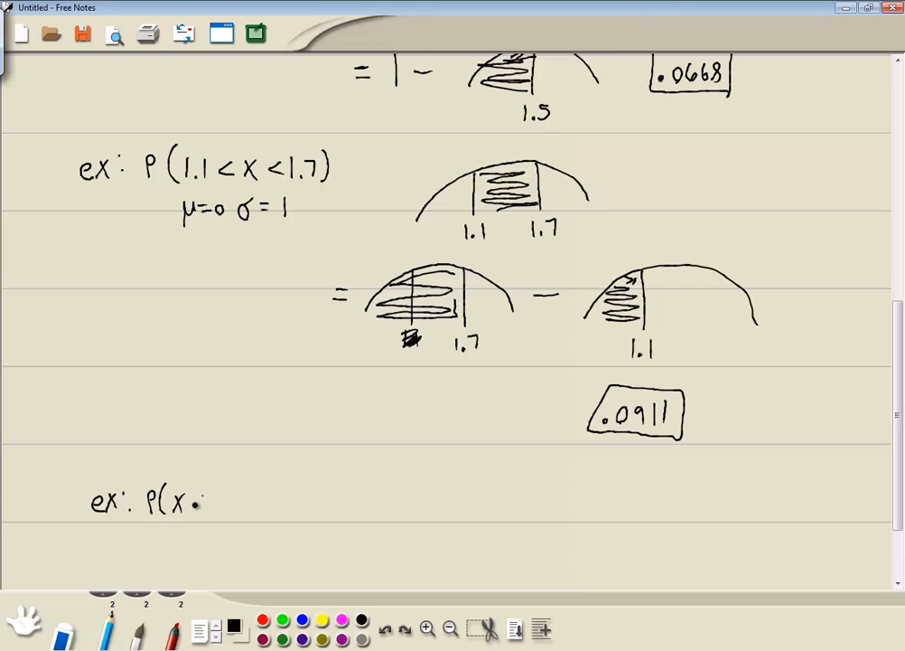
text(< 0.)
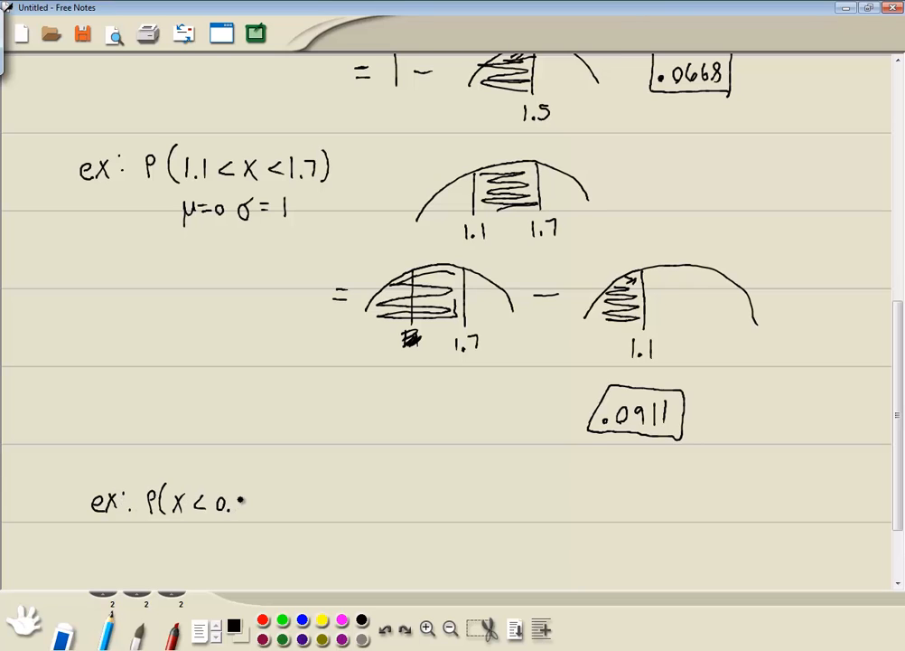
text(5 or X)
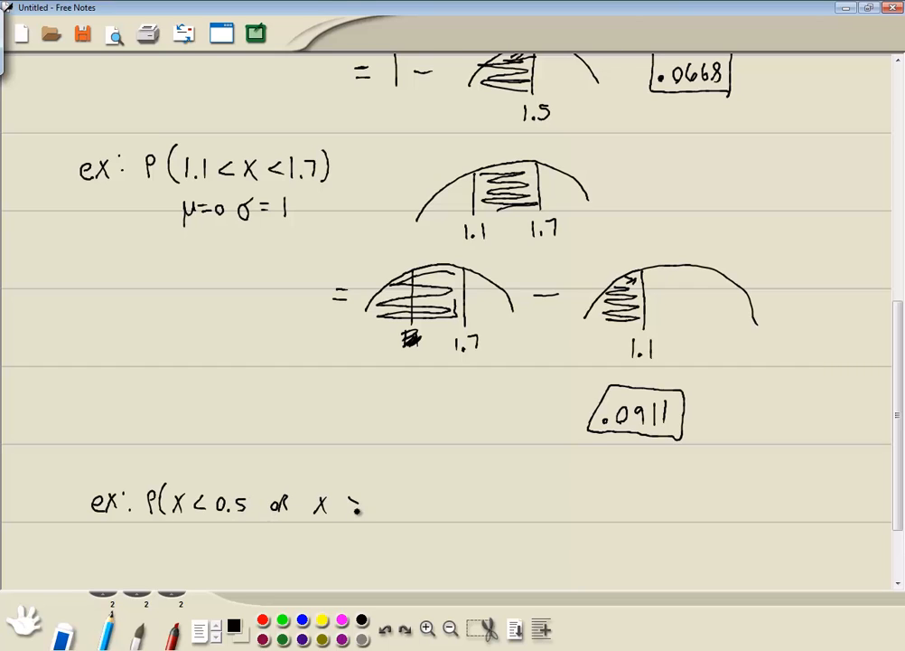
text(> 1.7.)
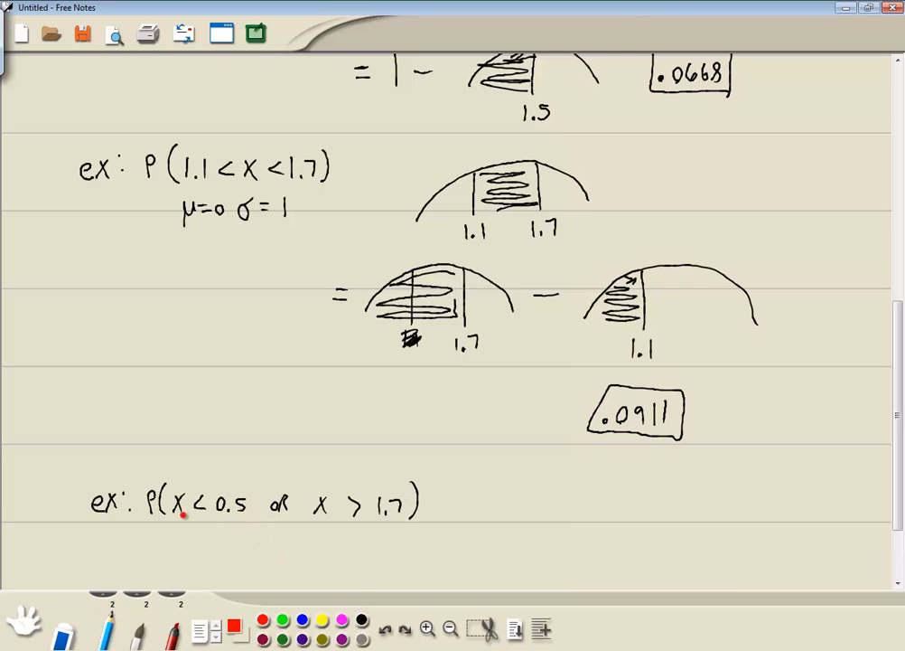
Underline X < 0.5 and X > 1.7 in red and mark the word 'or'.
drag(177, 526, 239, 524)
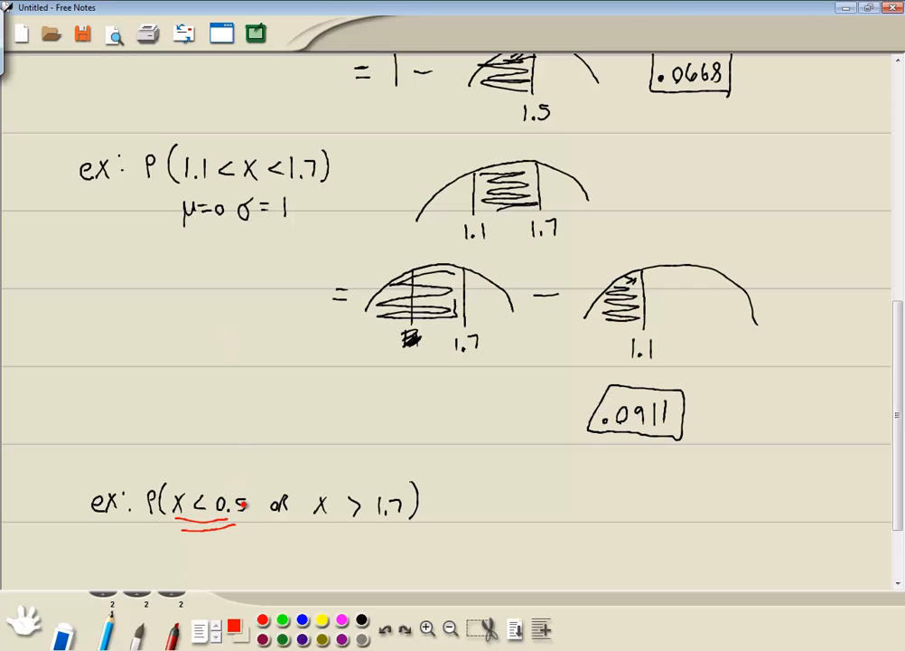
drag(316, 533, 371, 534)
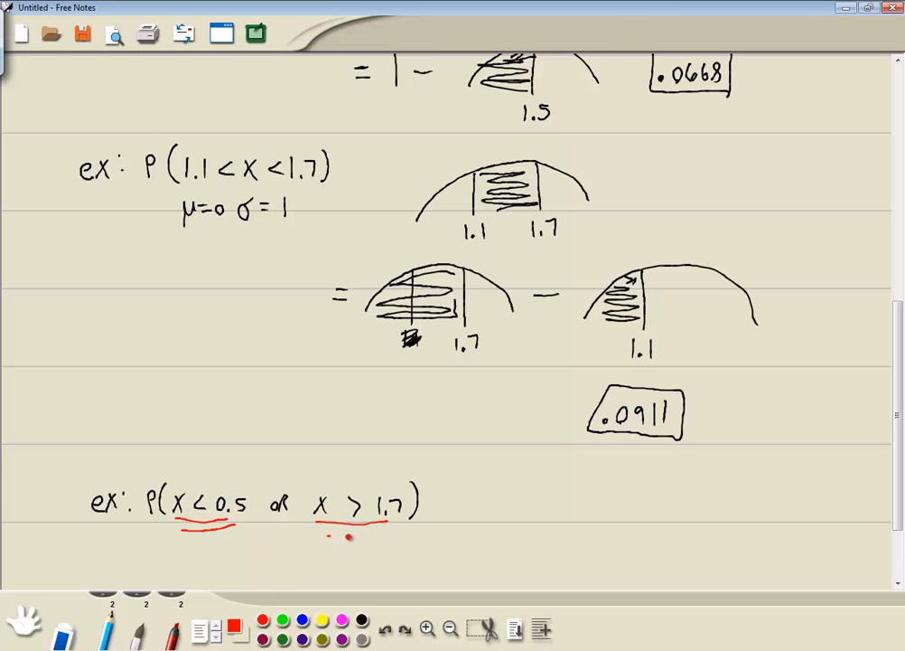
drag(326, 534, 402, 539)
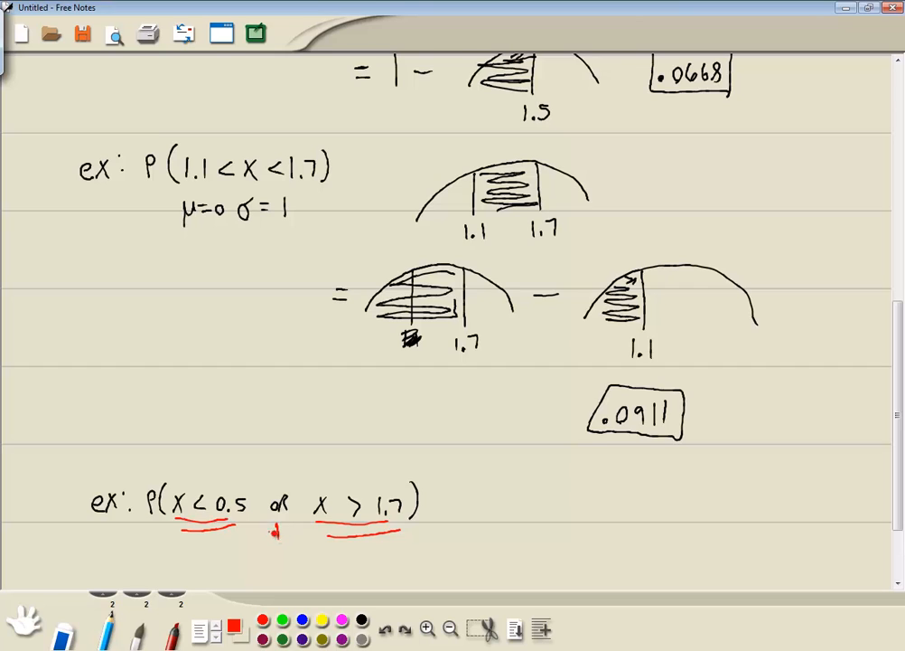
click(279, 531)
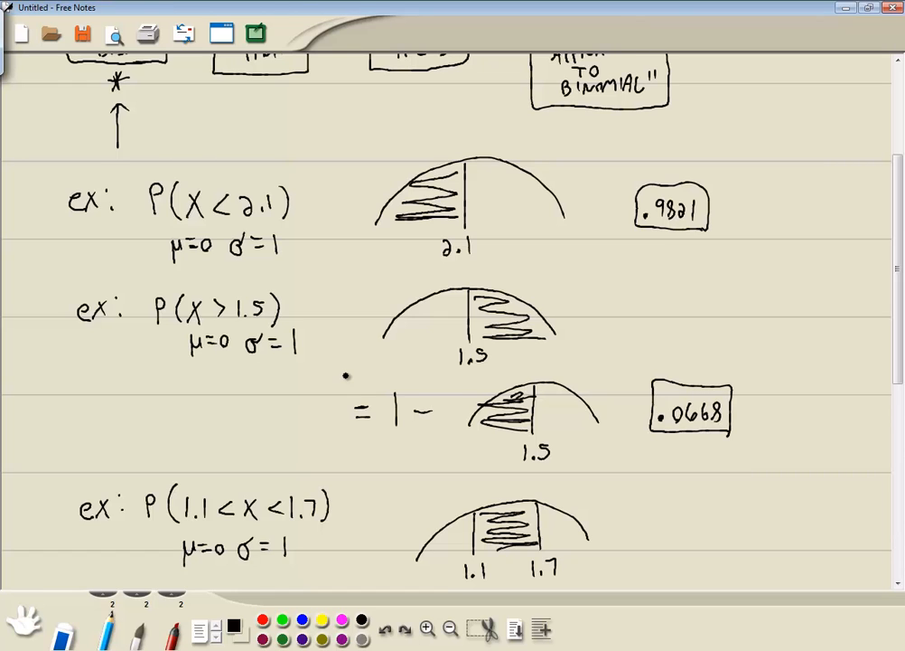
Scroll back to the Find Probability flowchart at the top of the notes.
scroll(down, 3)
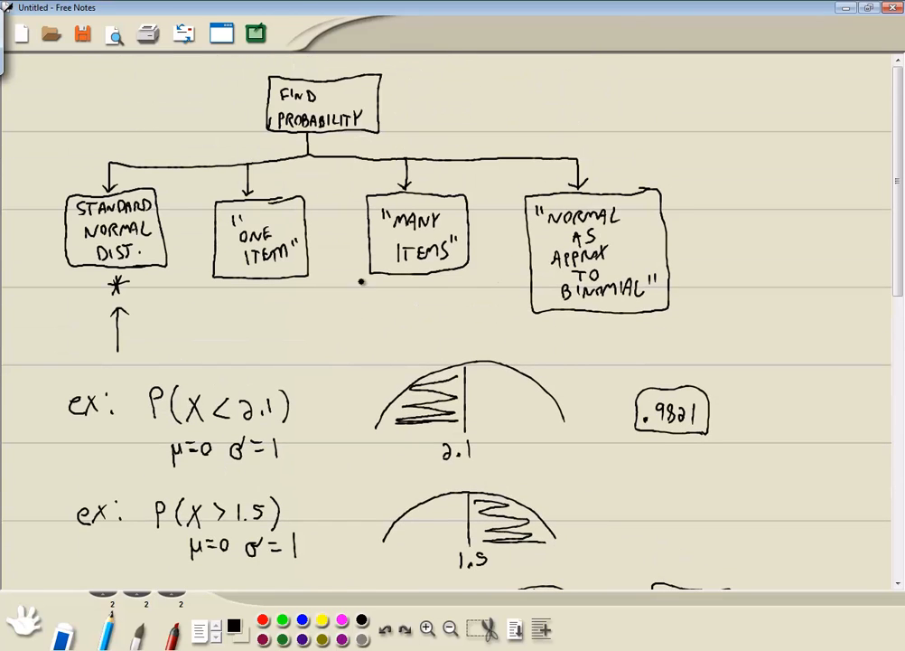